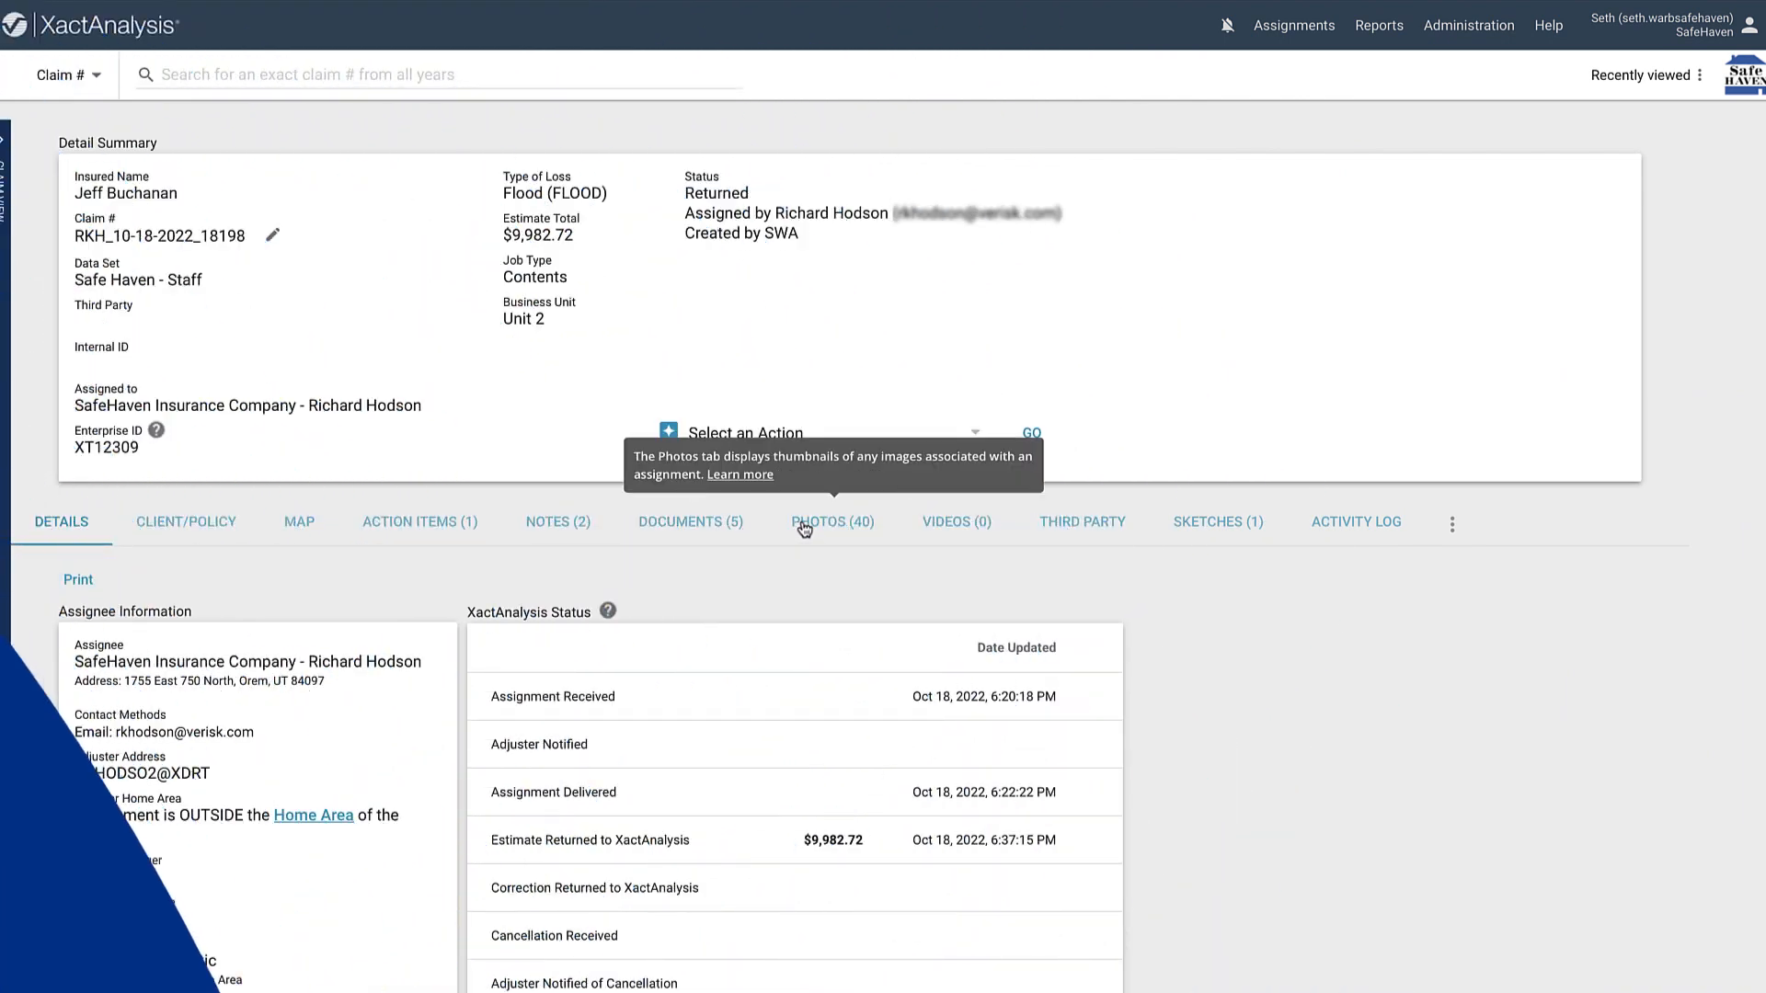
- Return to the claim's photos view after a partial description entry
left_click(831, 521)
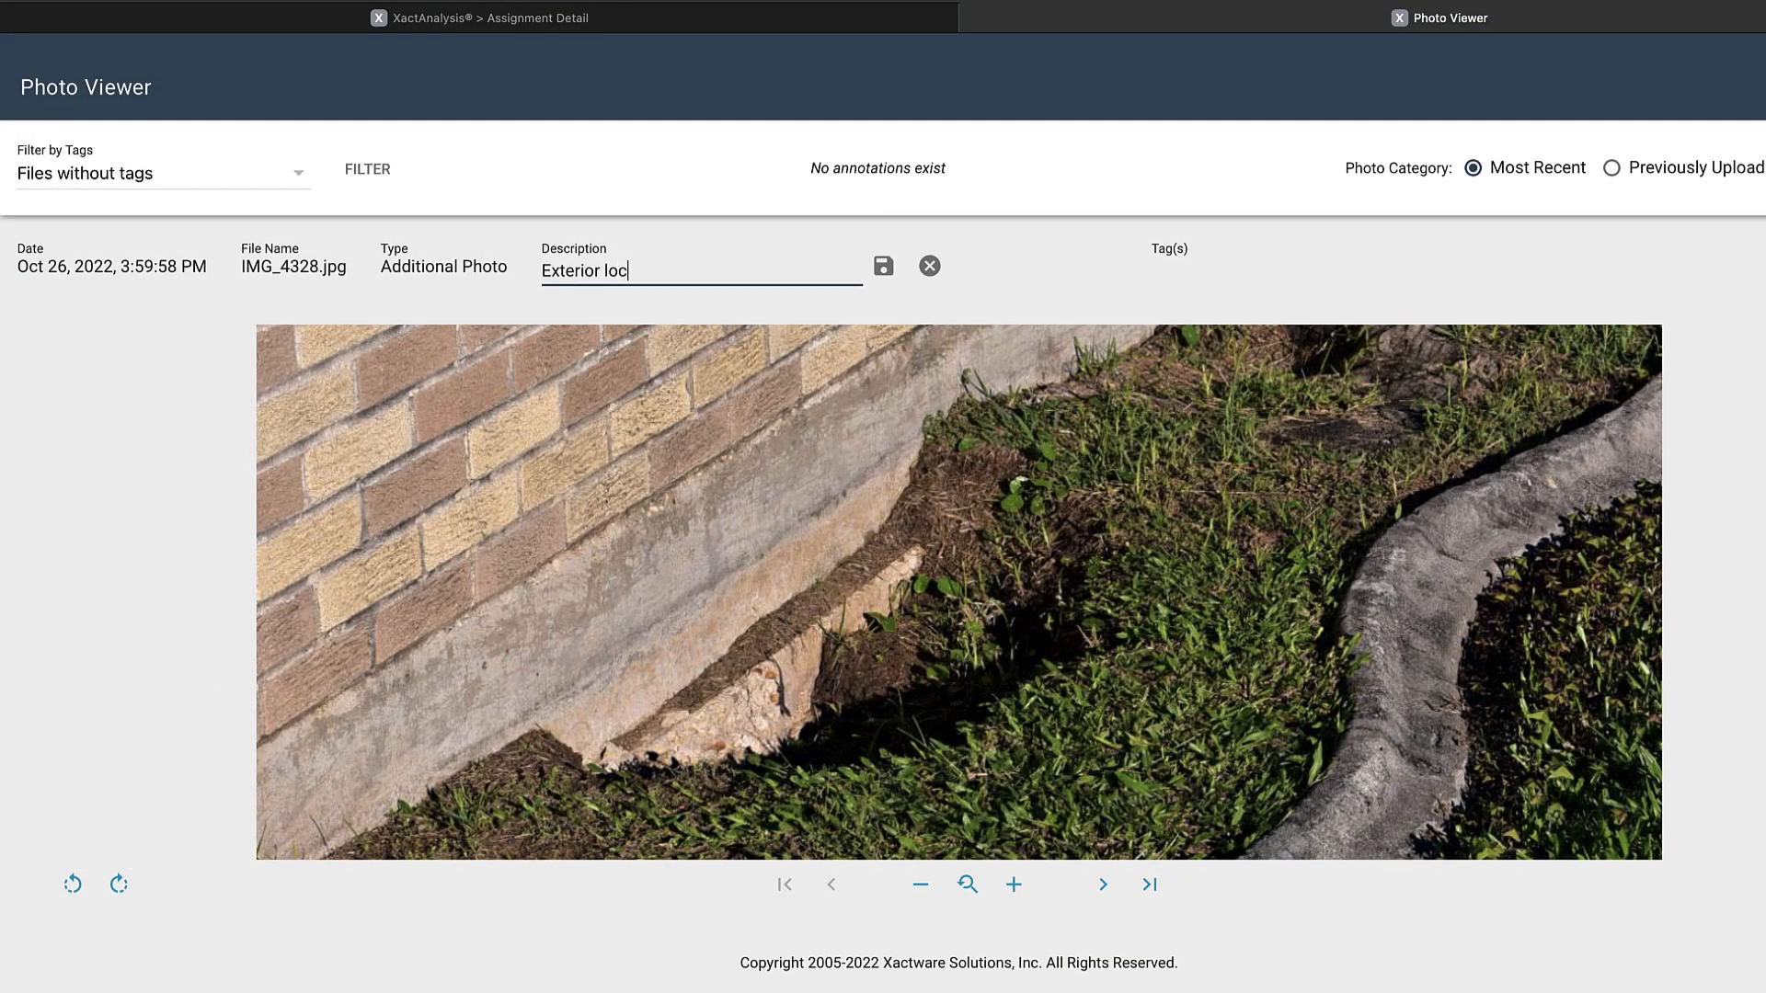
type("ation where")
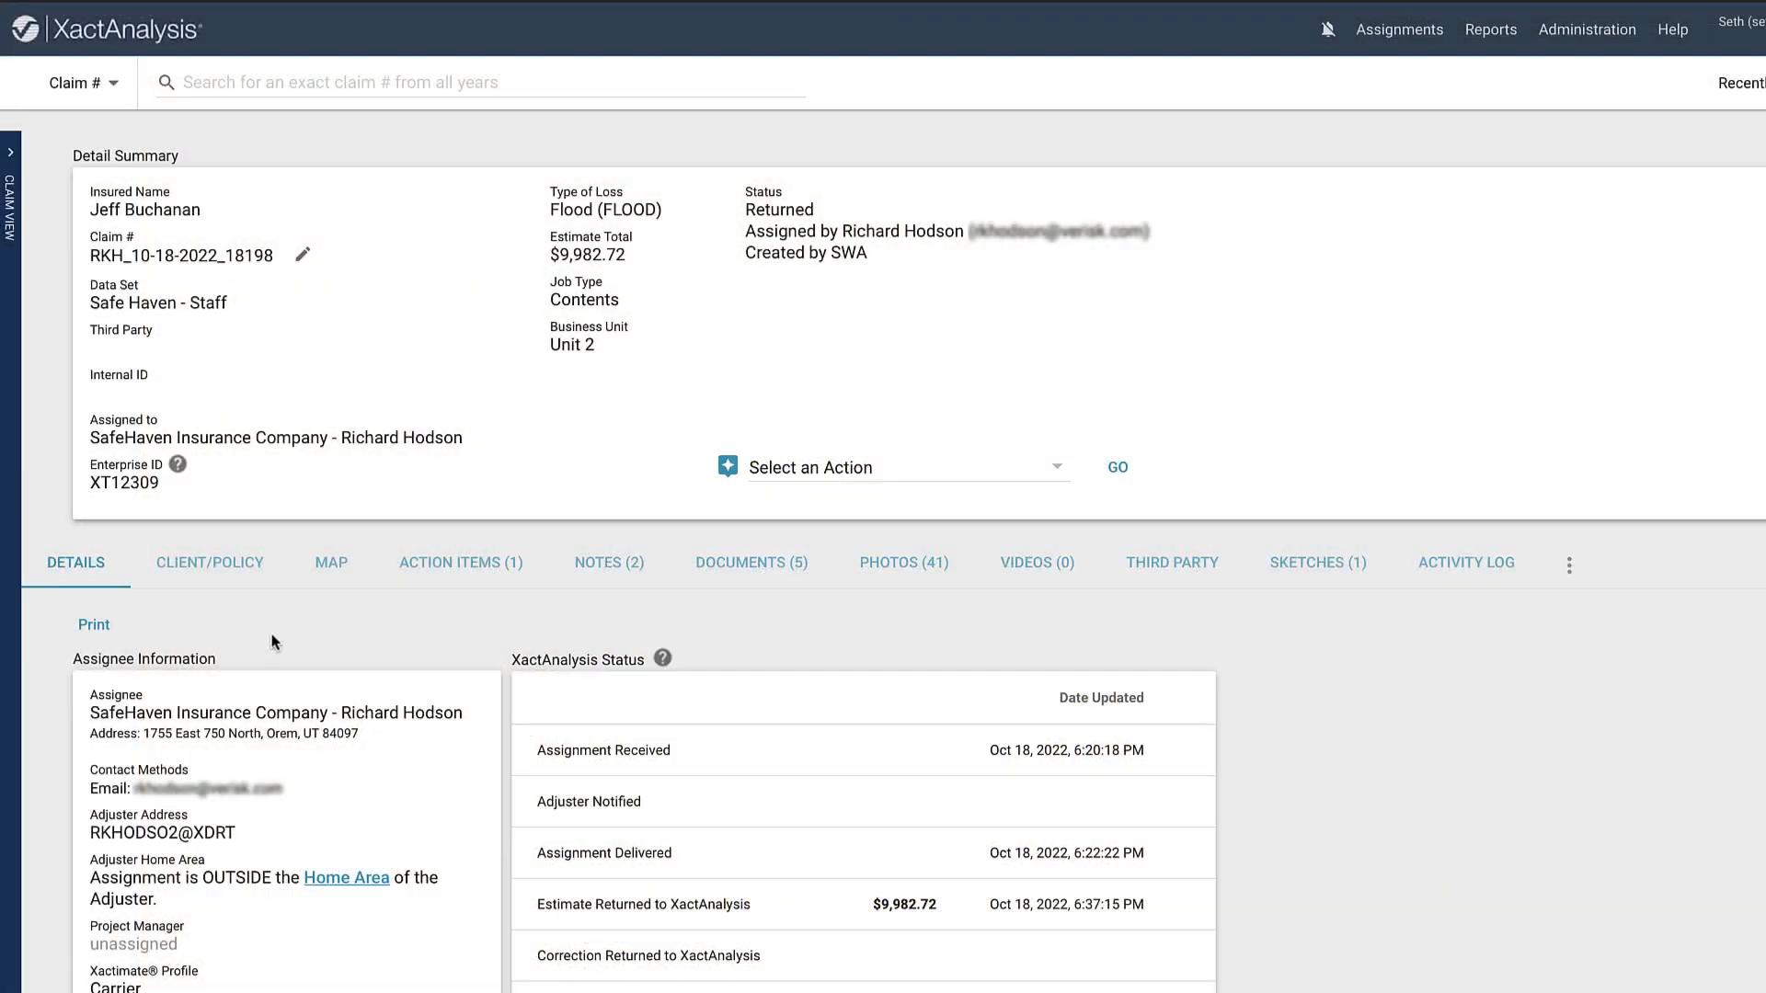
mouse_move(902, 563)
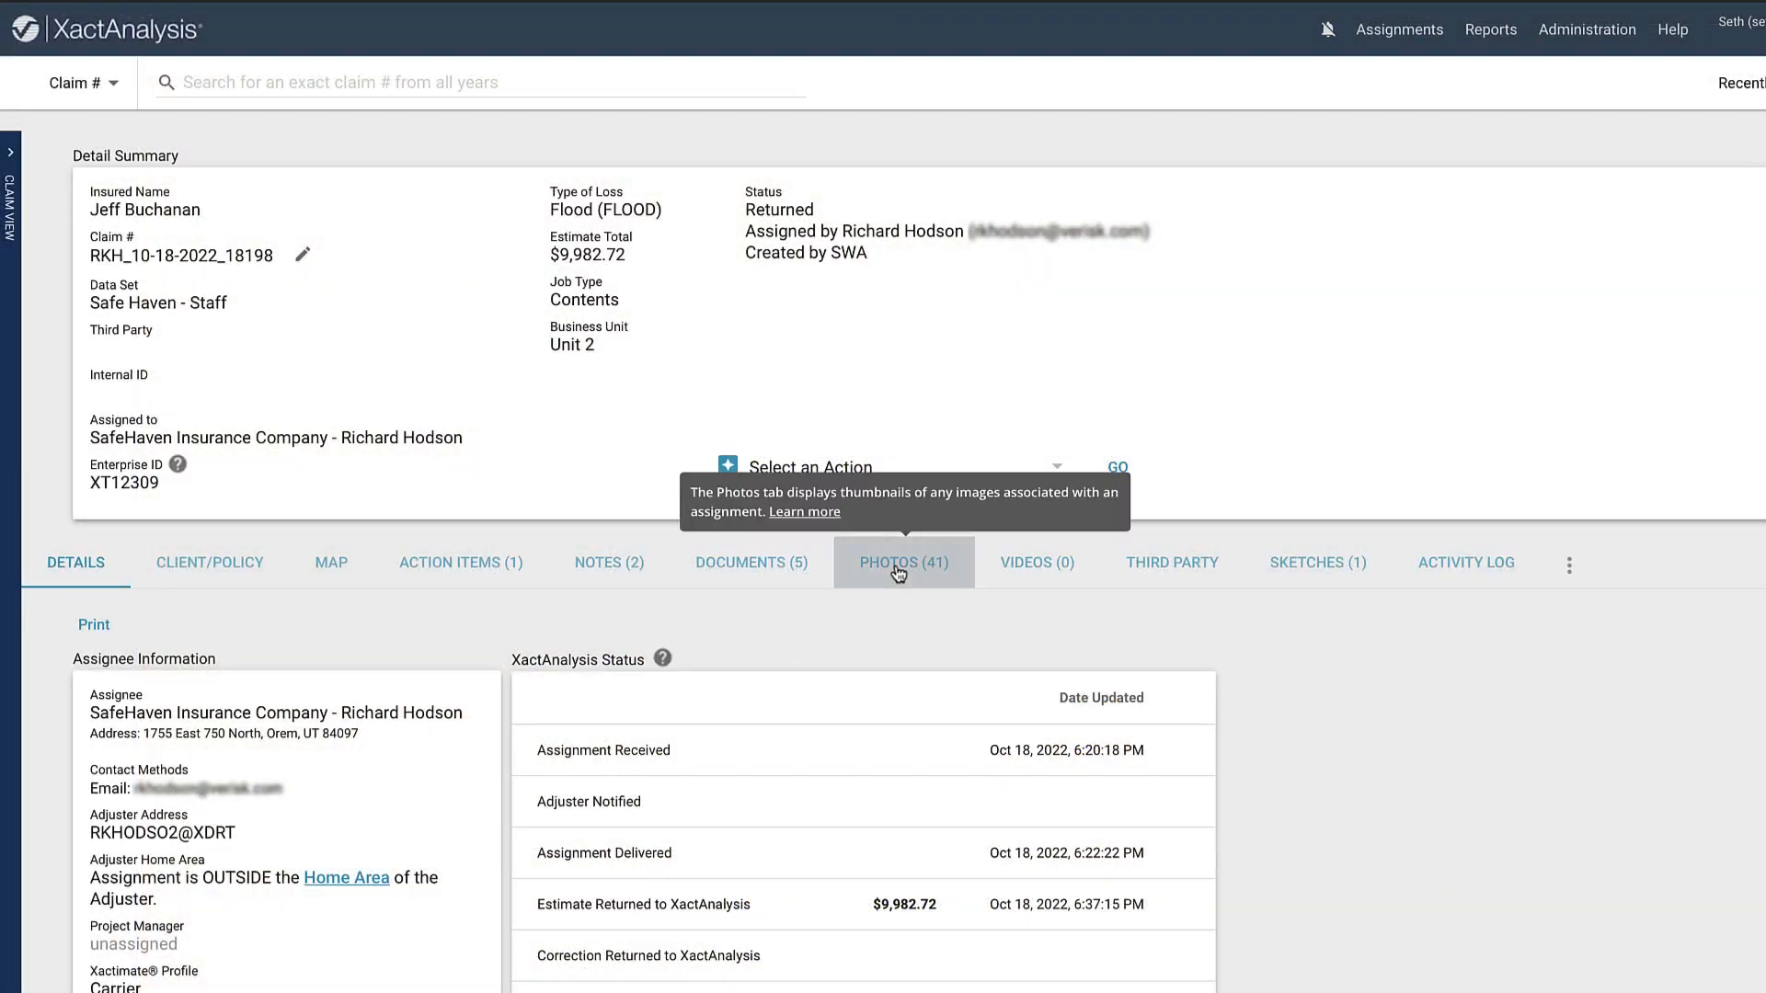
left_click(901, 563)
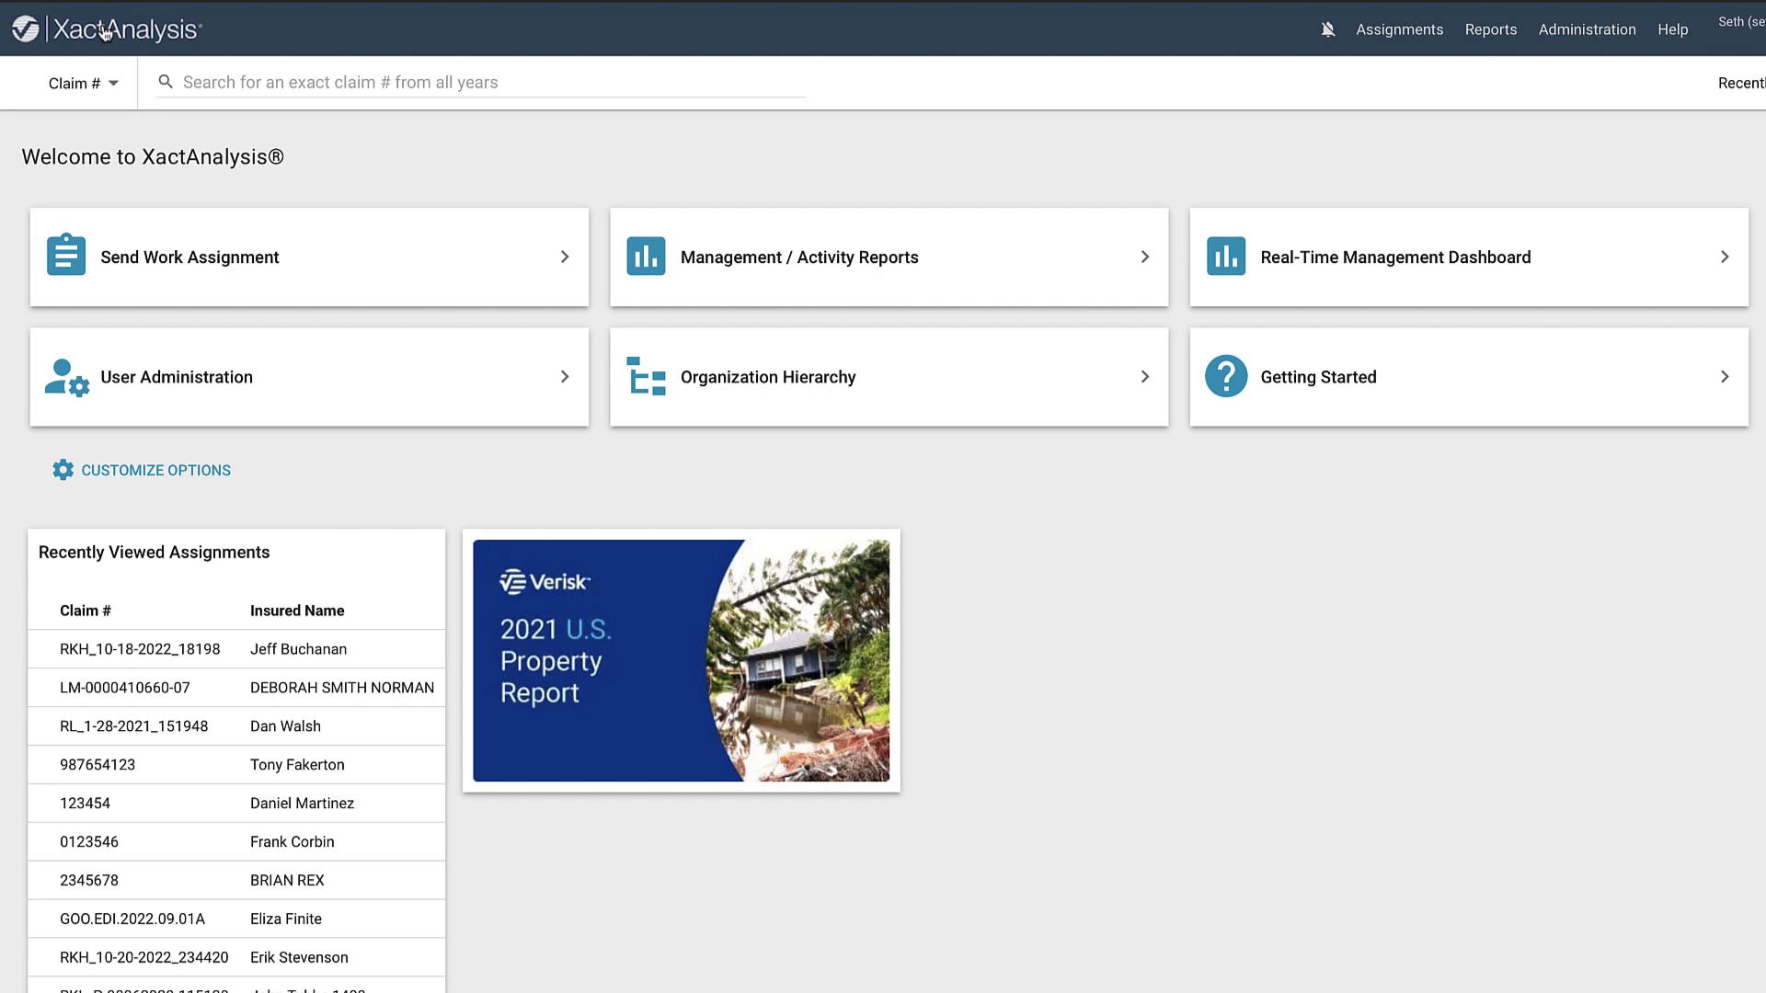
mouse_move(181, 650)
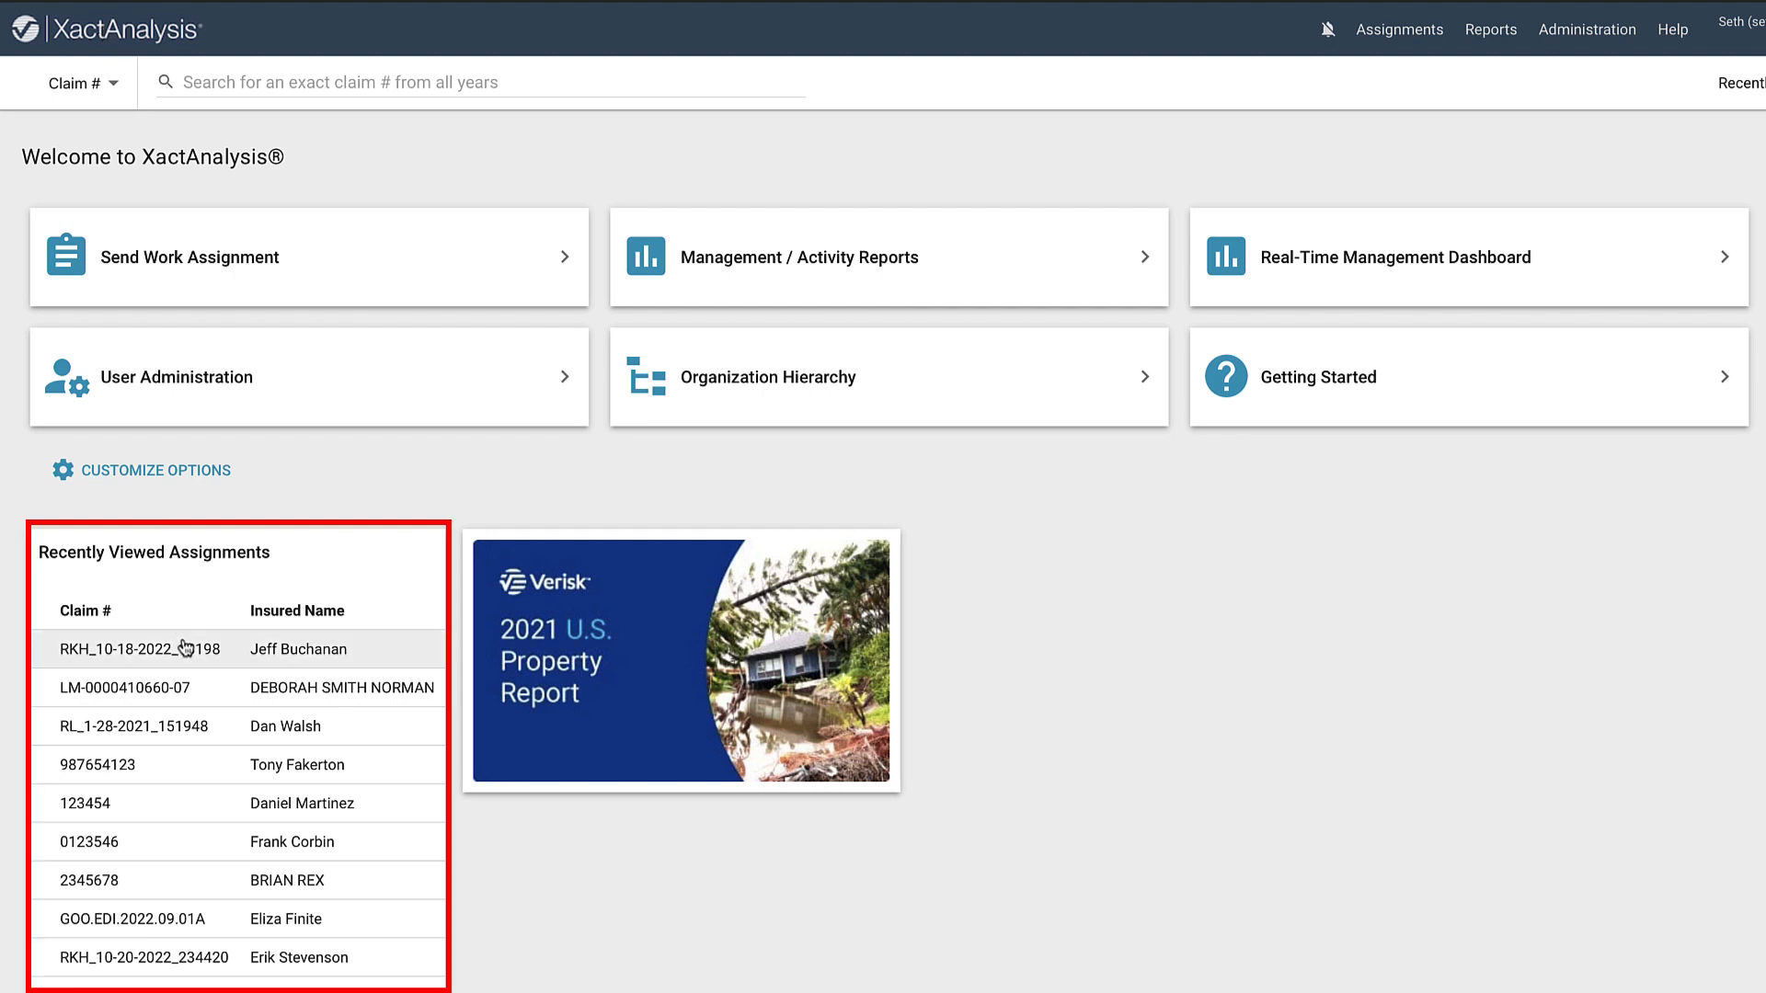
left_click(147, 649)
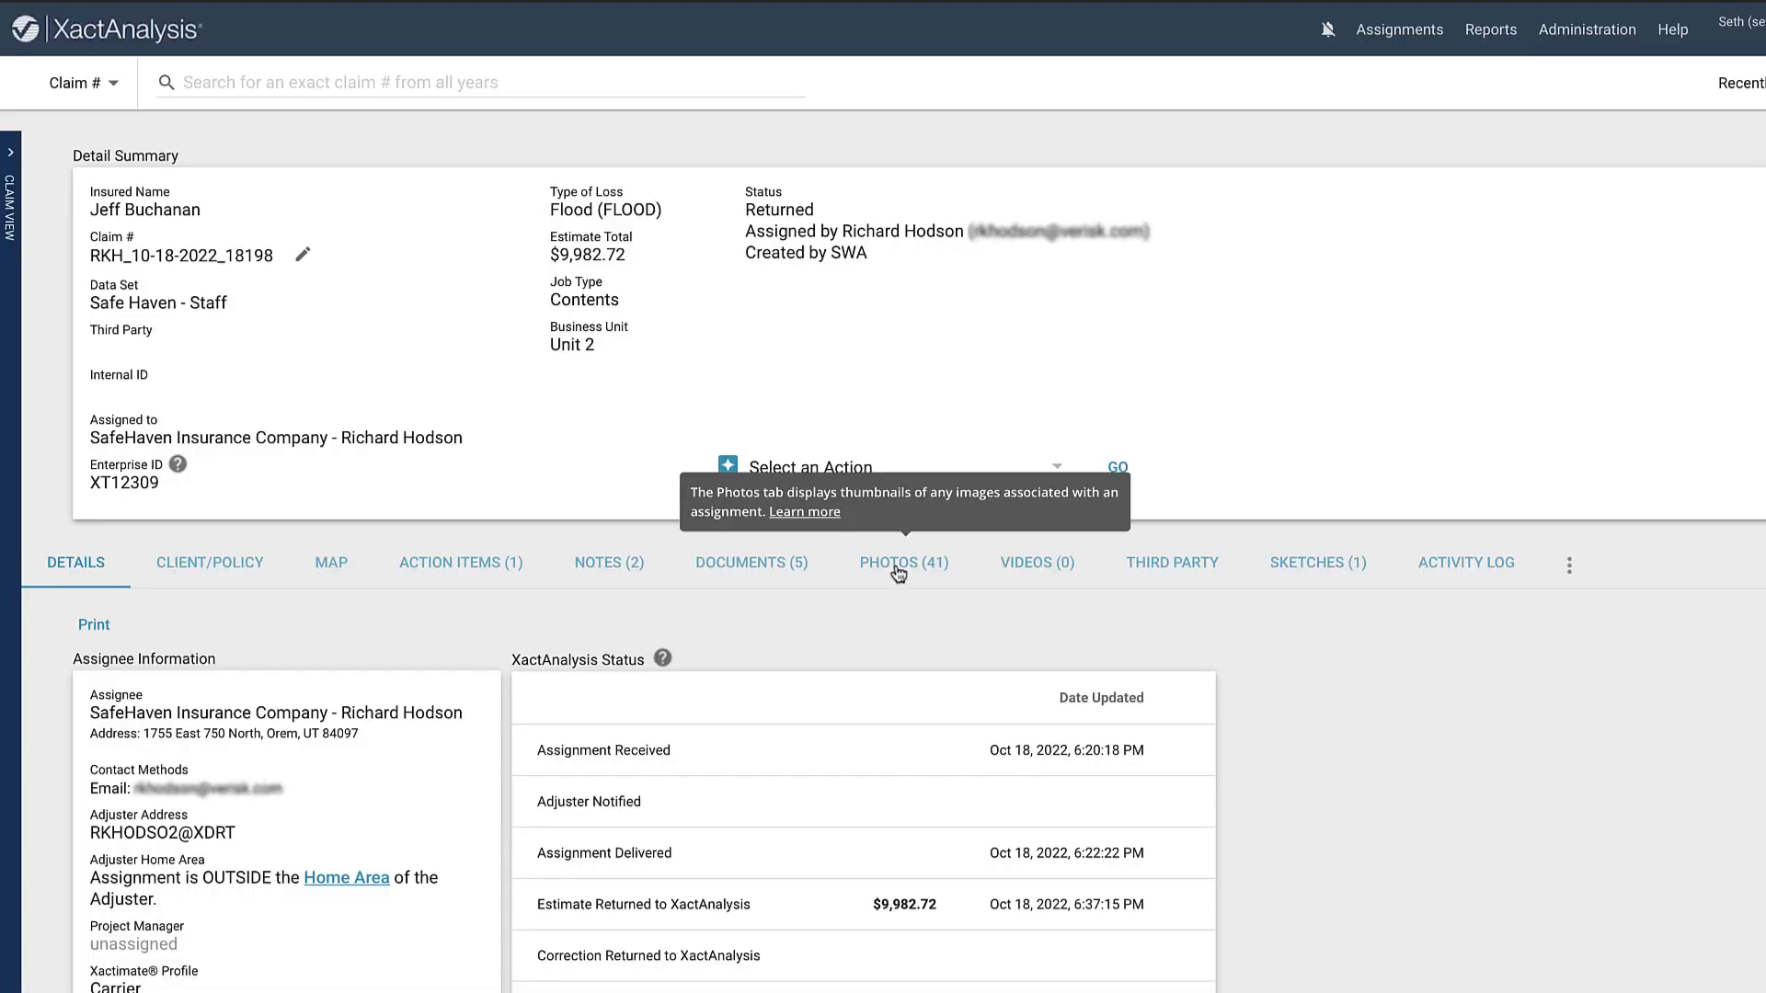
left_click(903, 563)
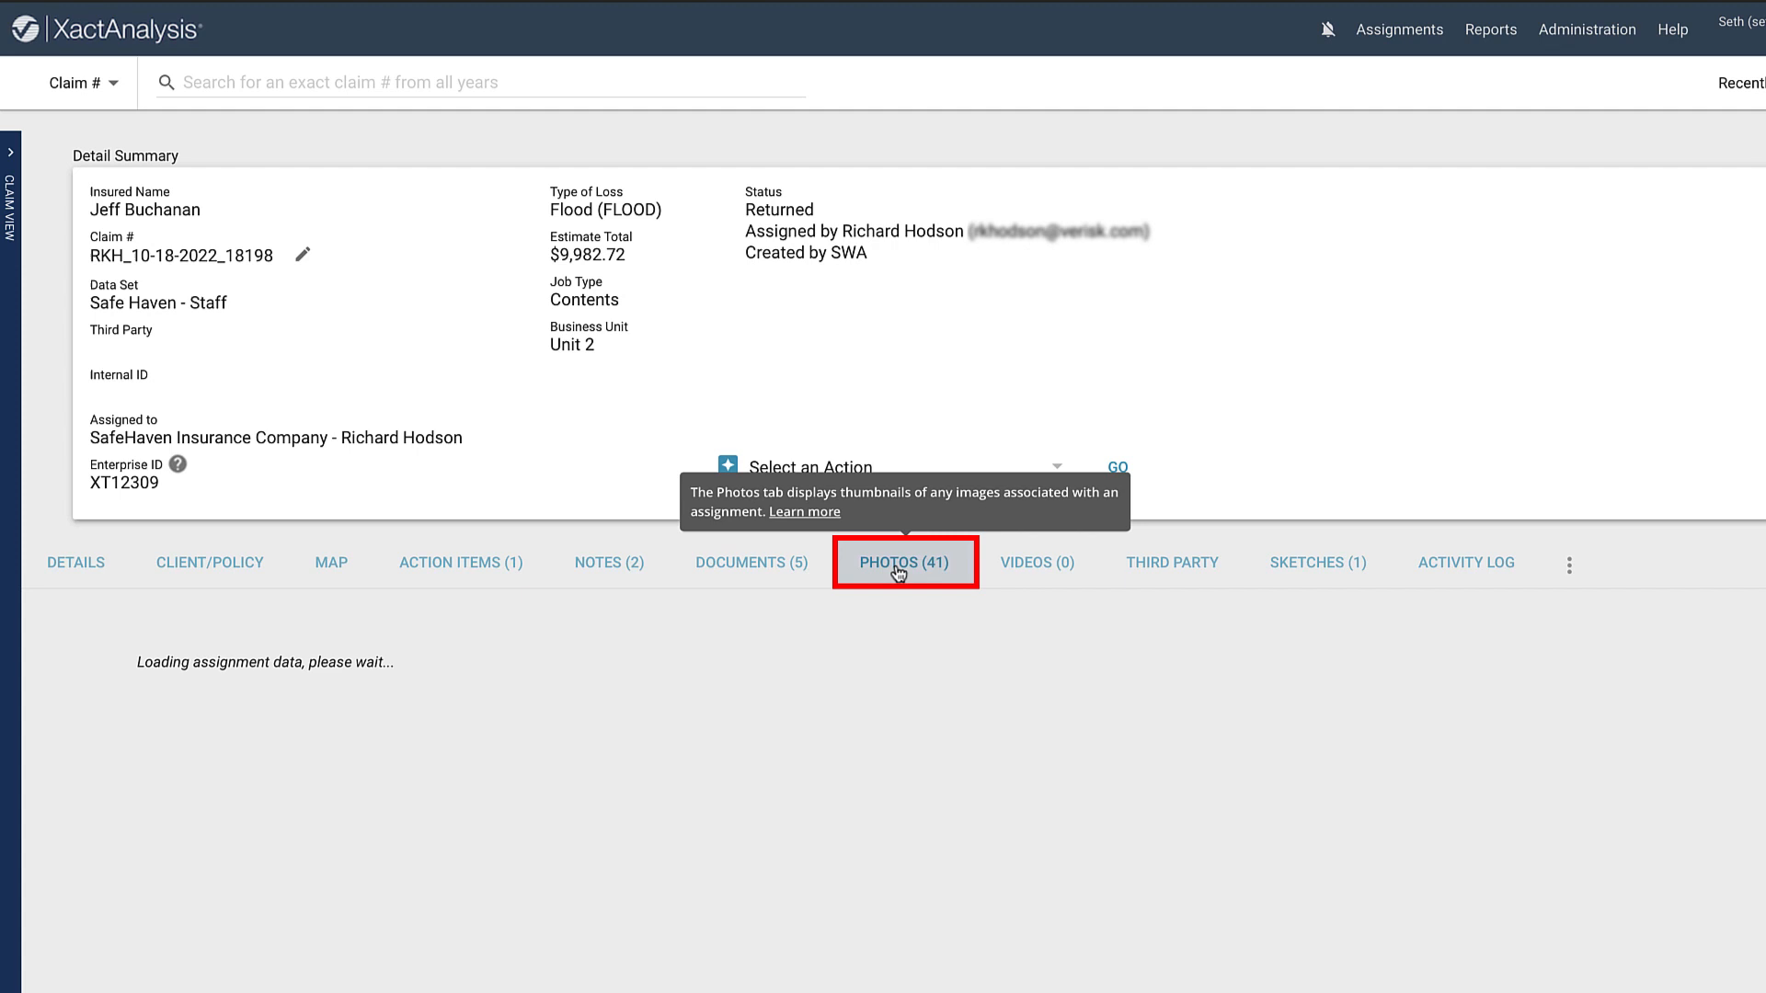
left_click(905, 563)
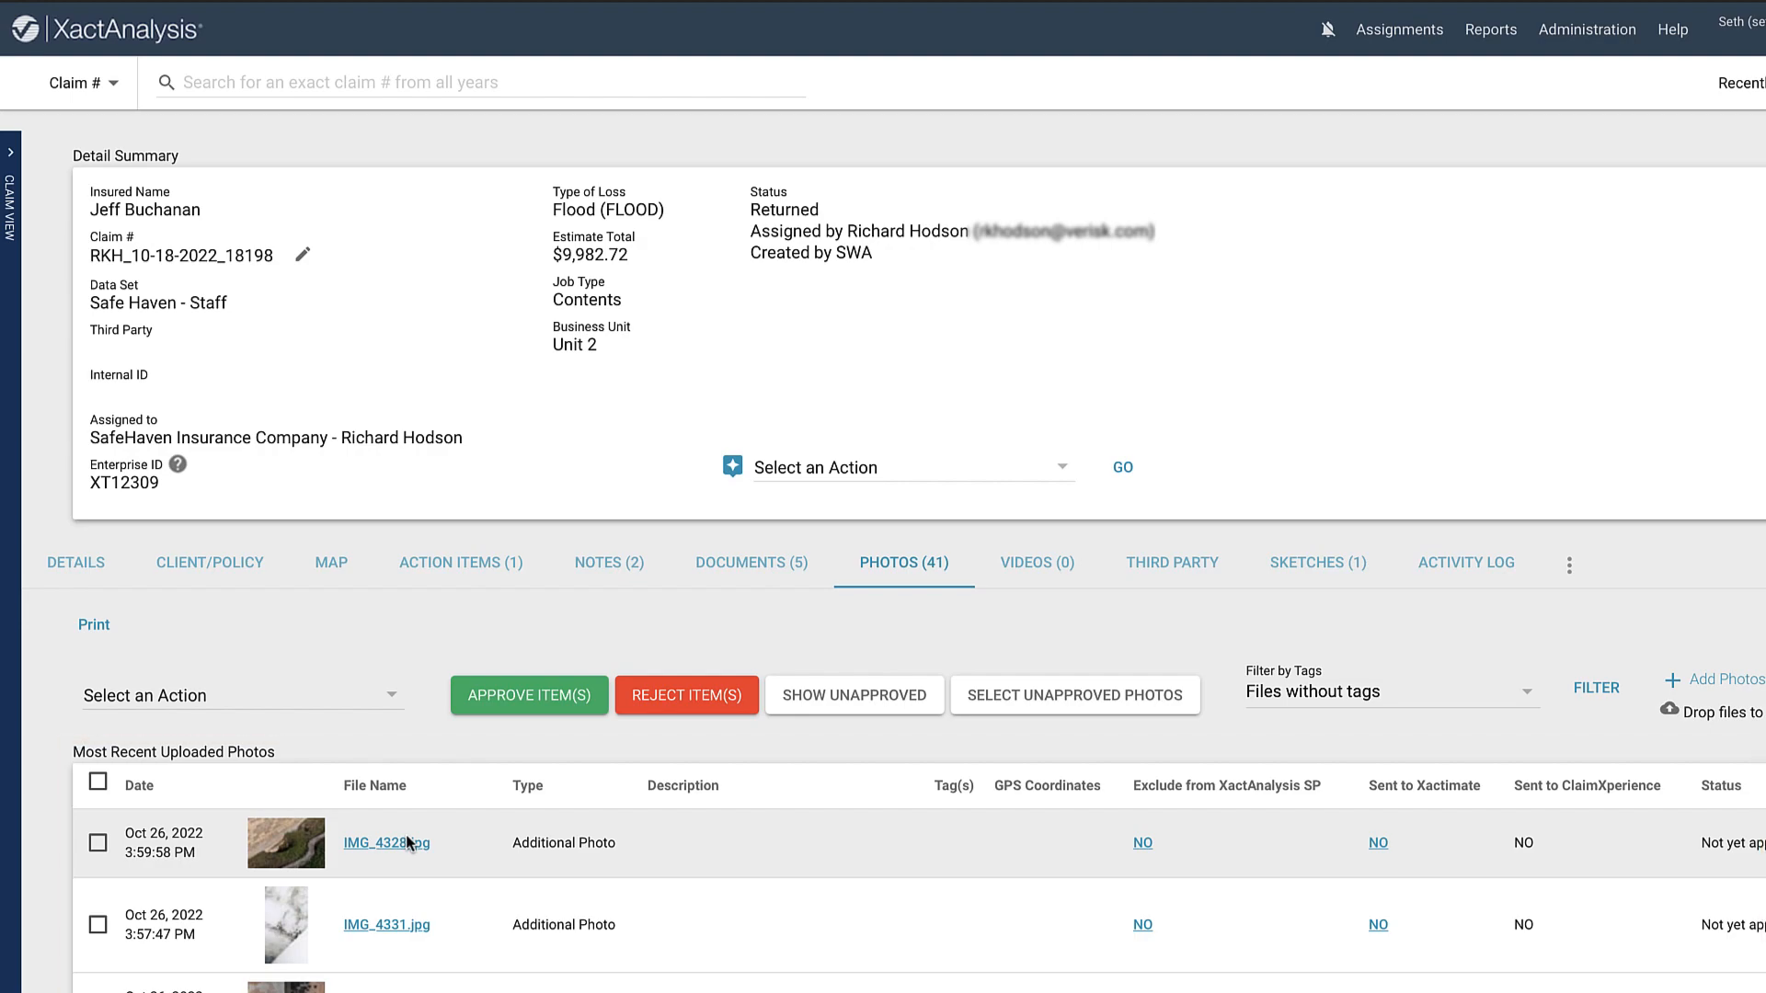
- Enlarge IMG_4328.jpg and describe it as 'location where the water entered the home.'
left_click(384, 843)
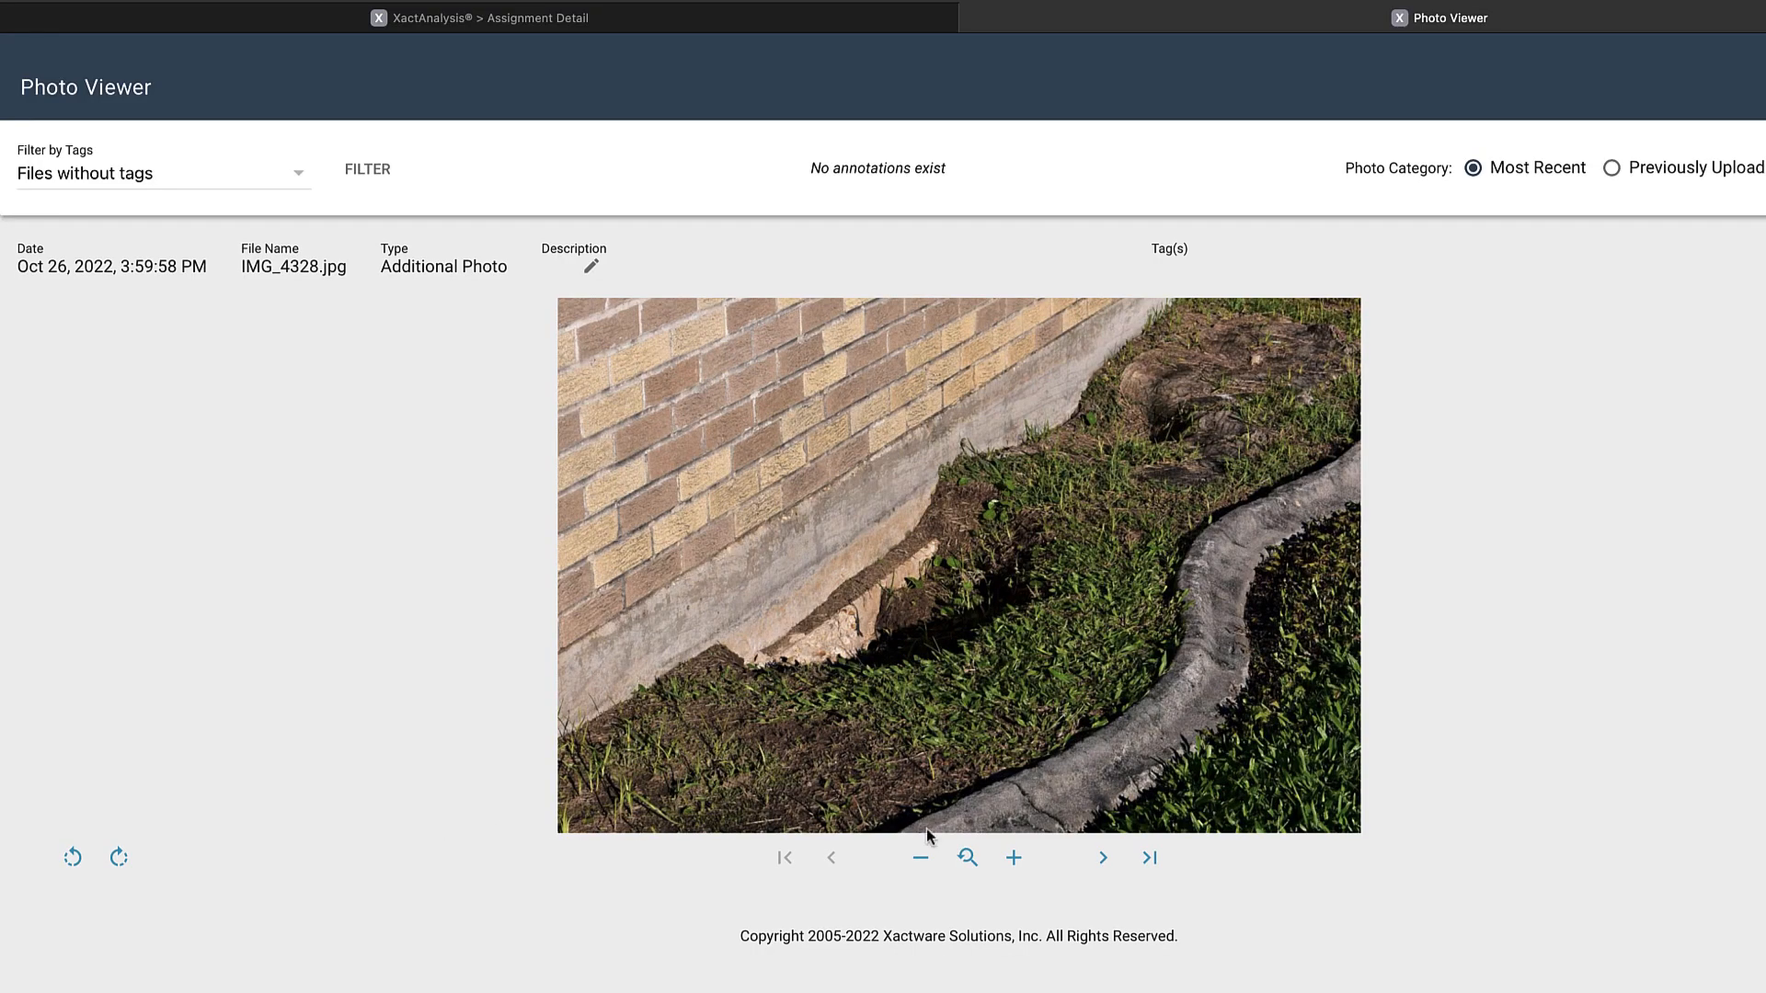
left_click(1012, 860)
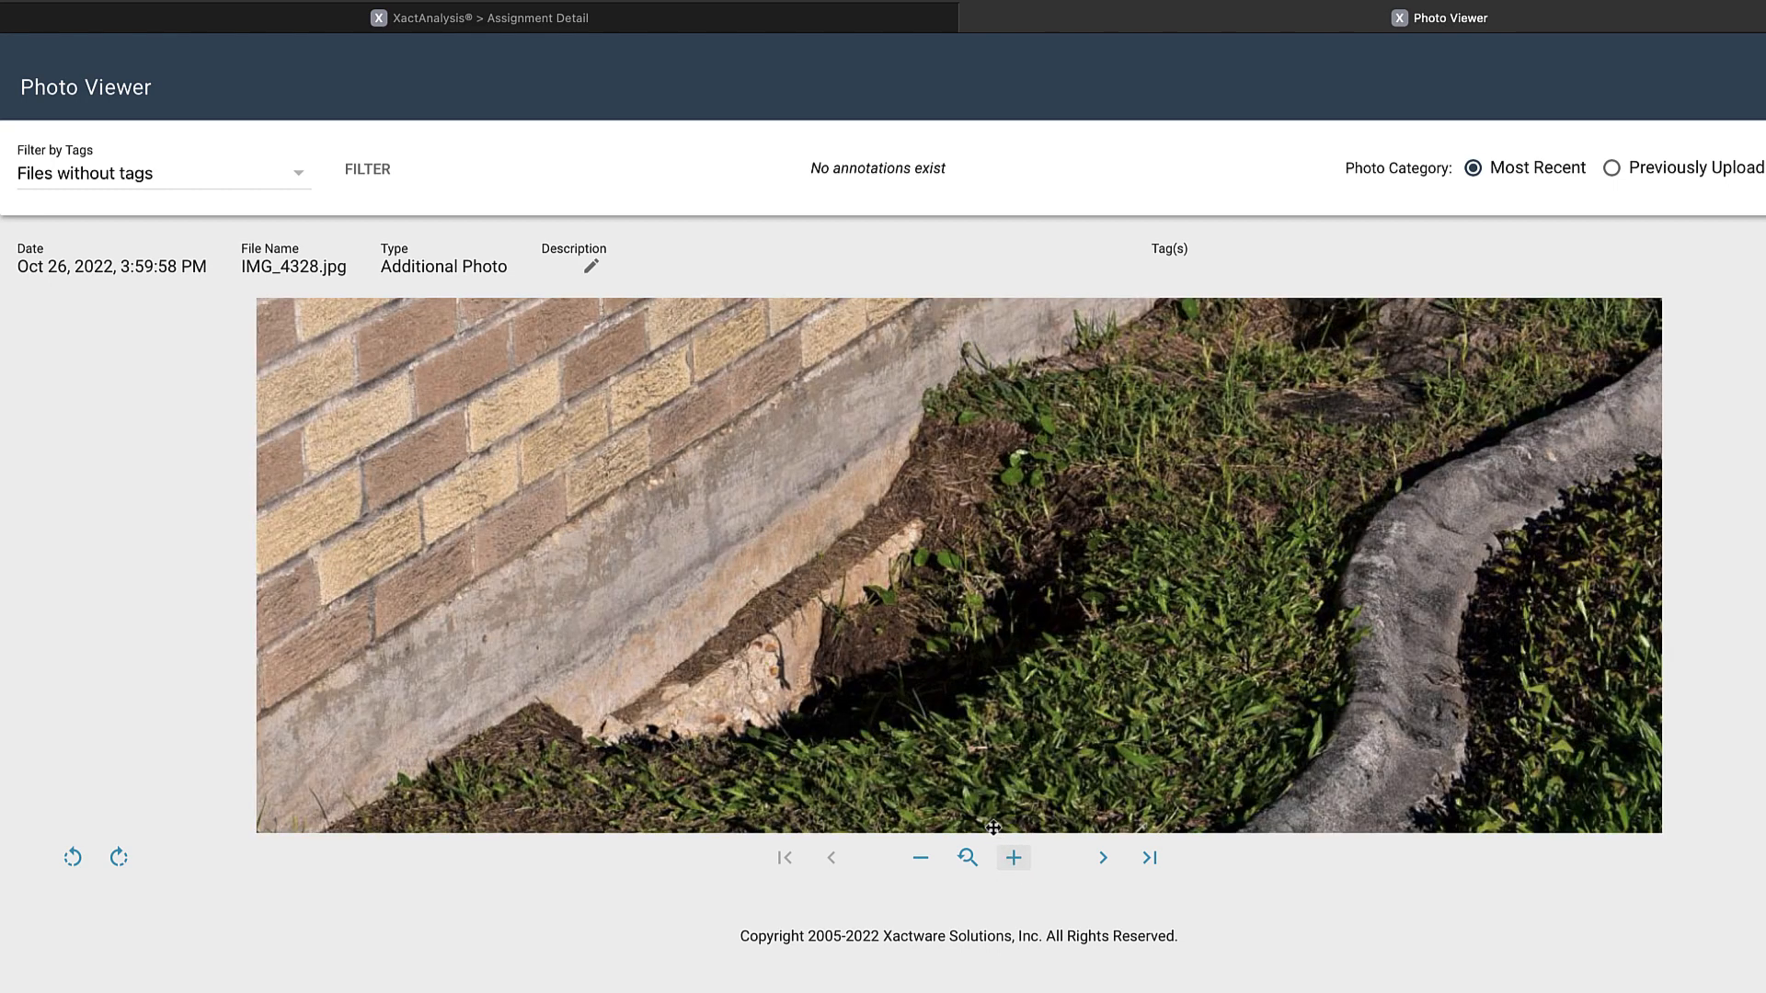
left_click(590, 269)
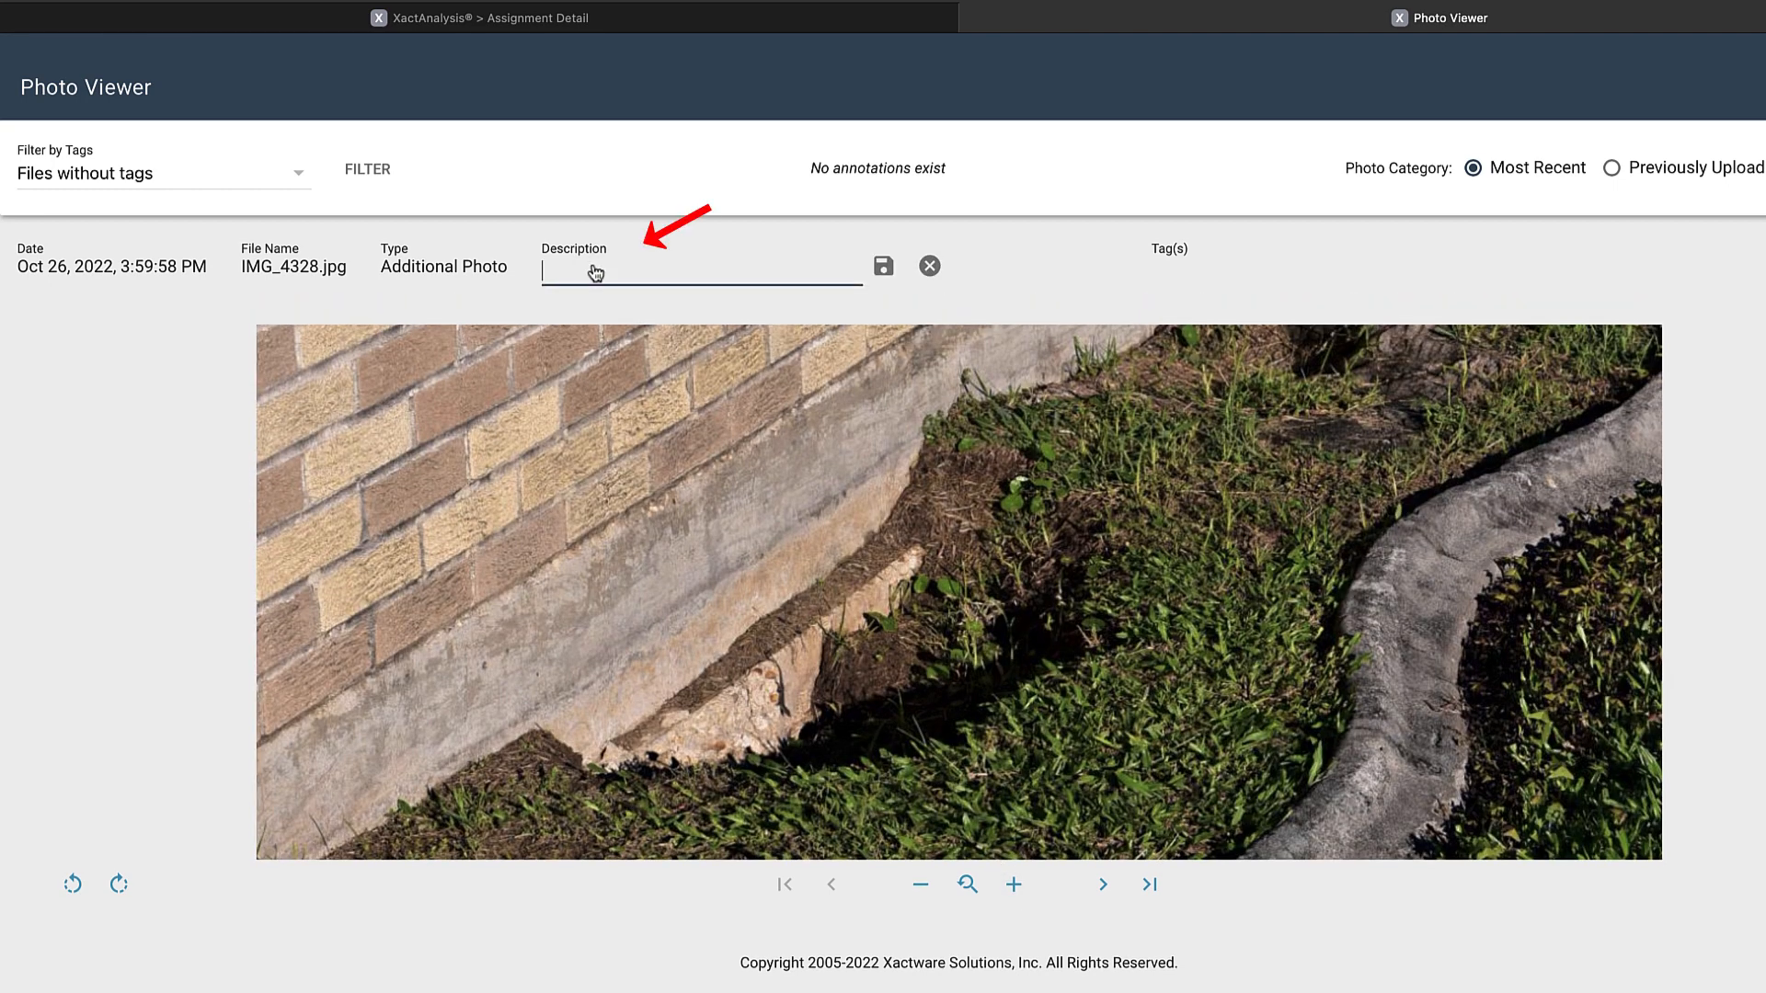
type("location where the water entered the home.")
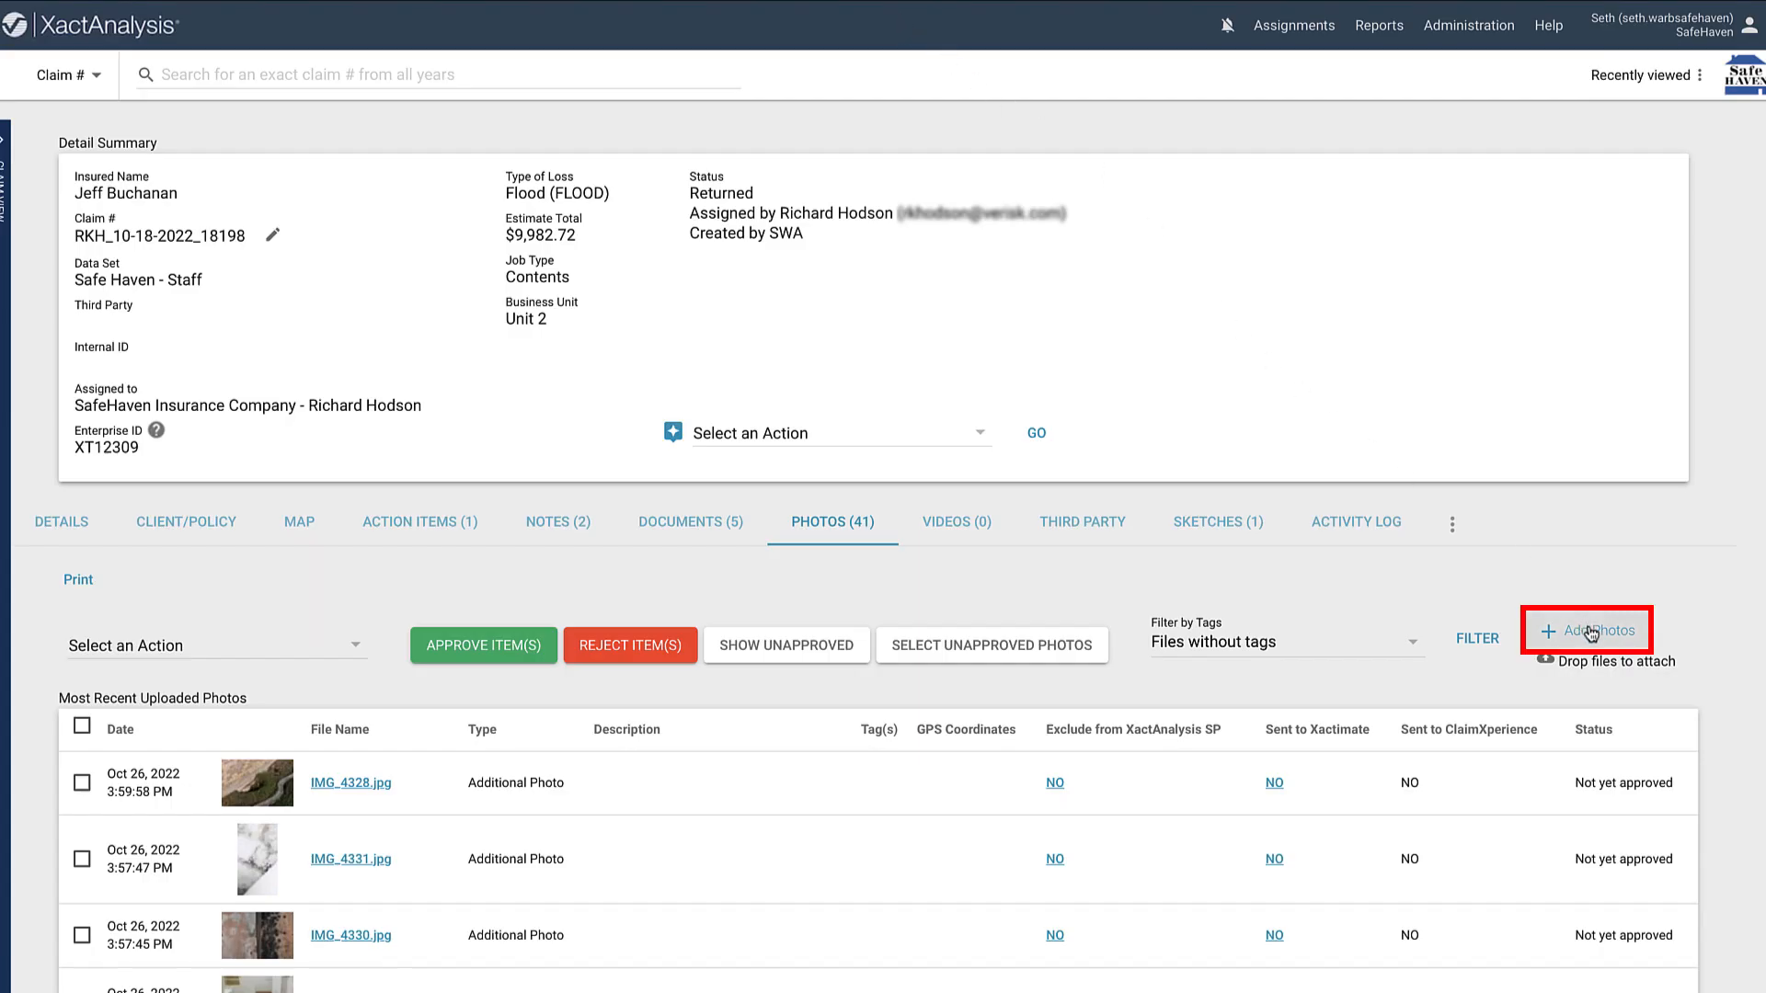
- Choose mold images IMG_4302_mold.png through IMG_4314_mold.jpeg from Pictures for upload
left_click(1588, 629)
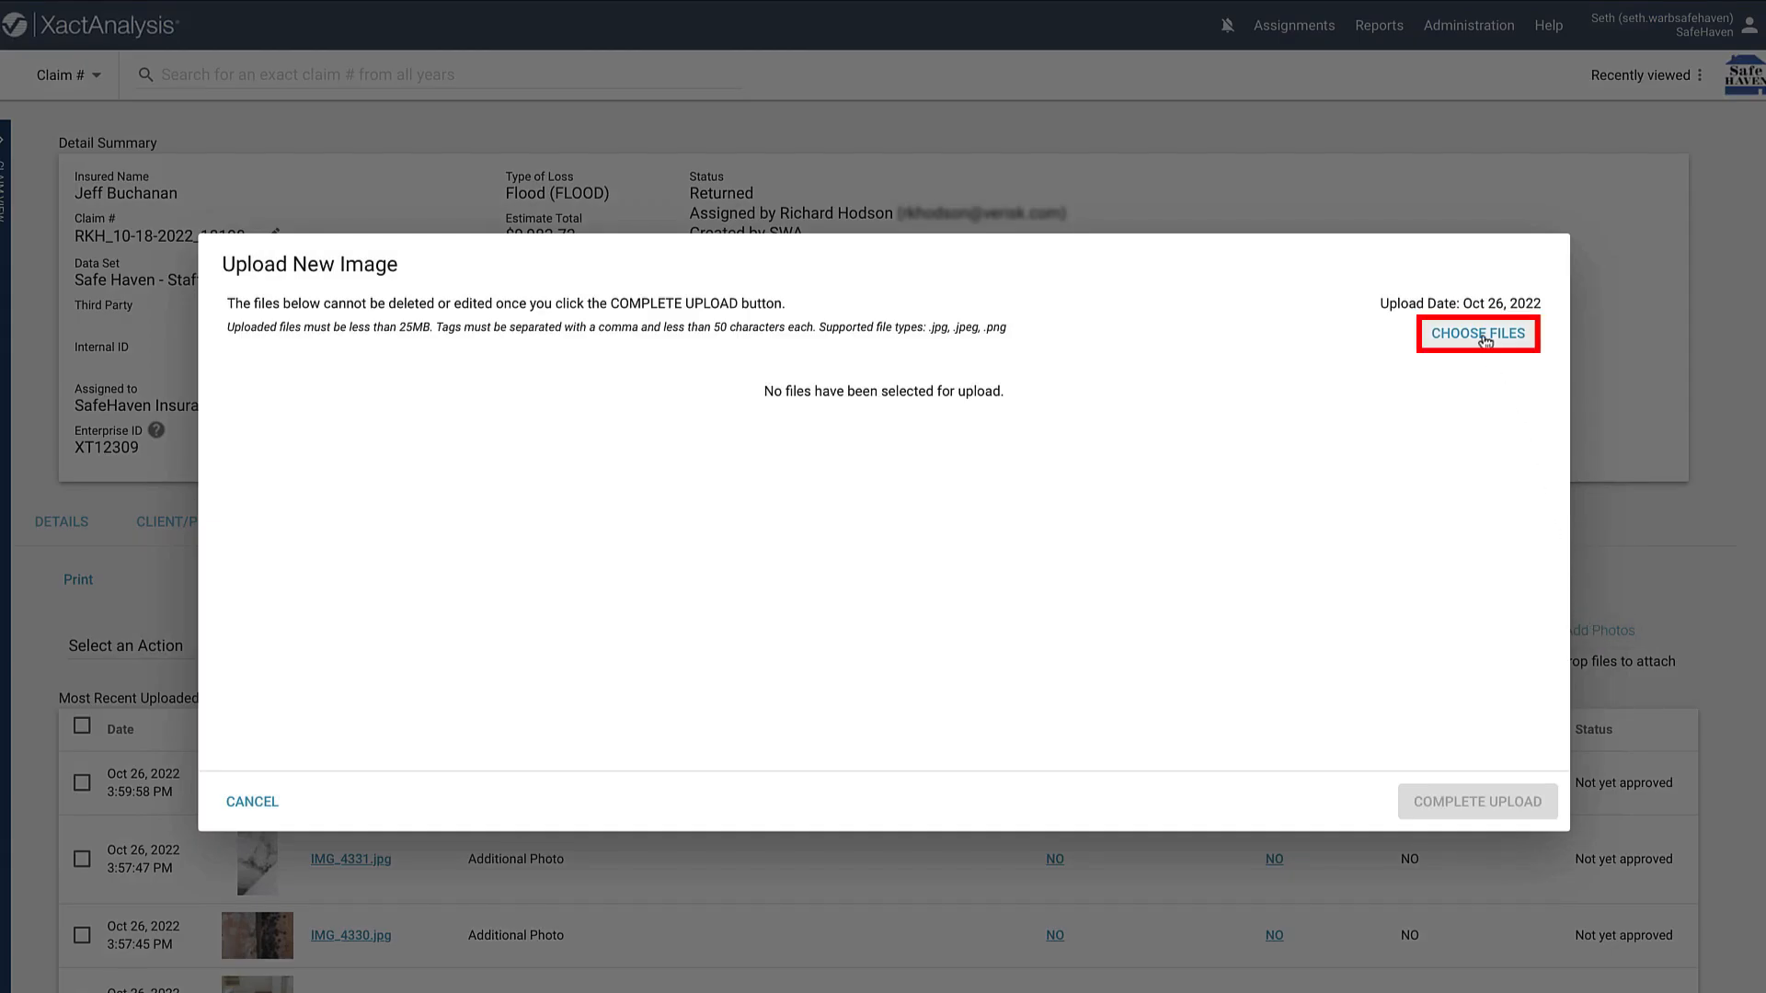
left_click(1477, 333)
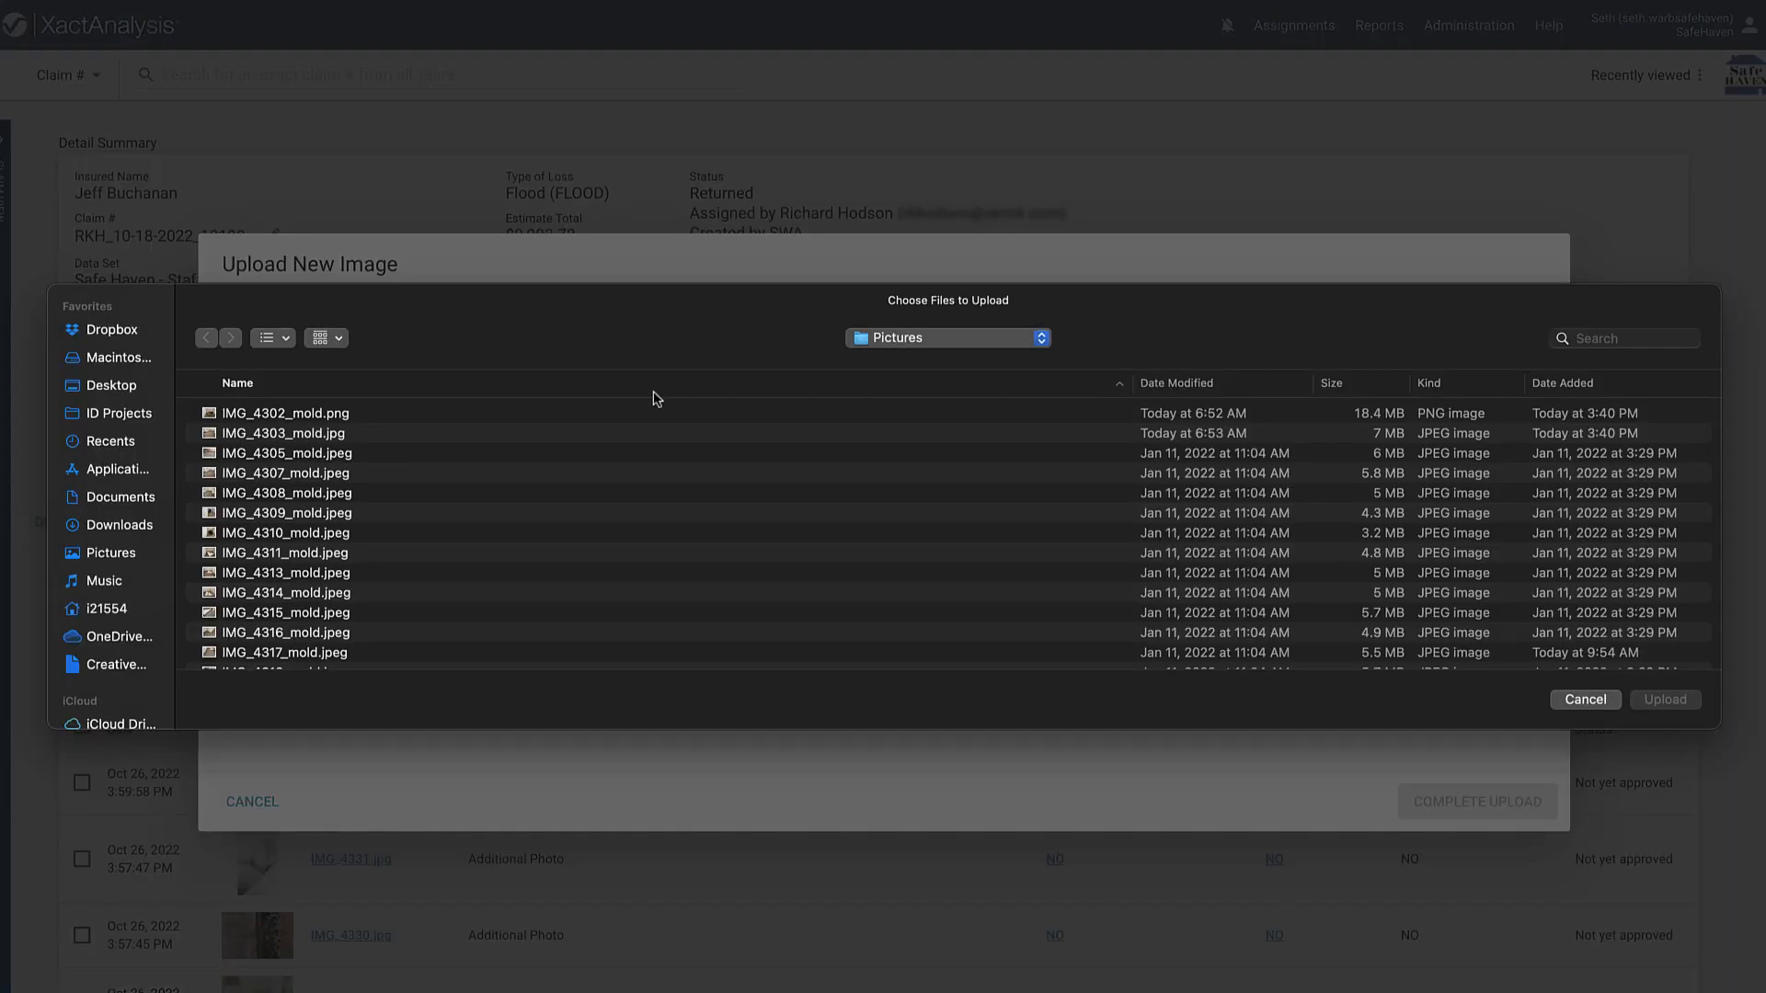
left_click(284, 412)
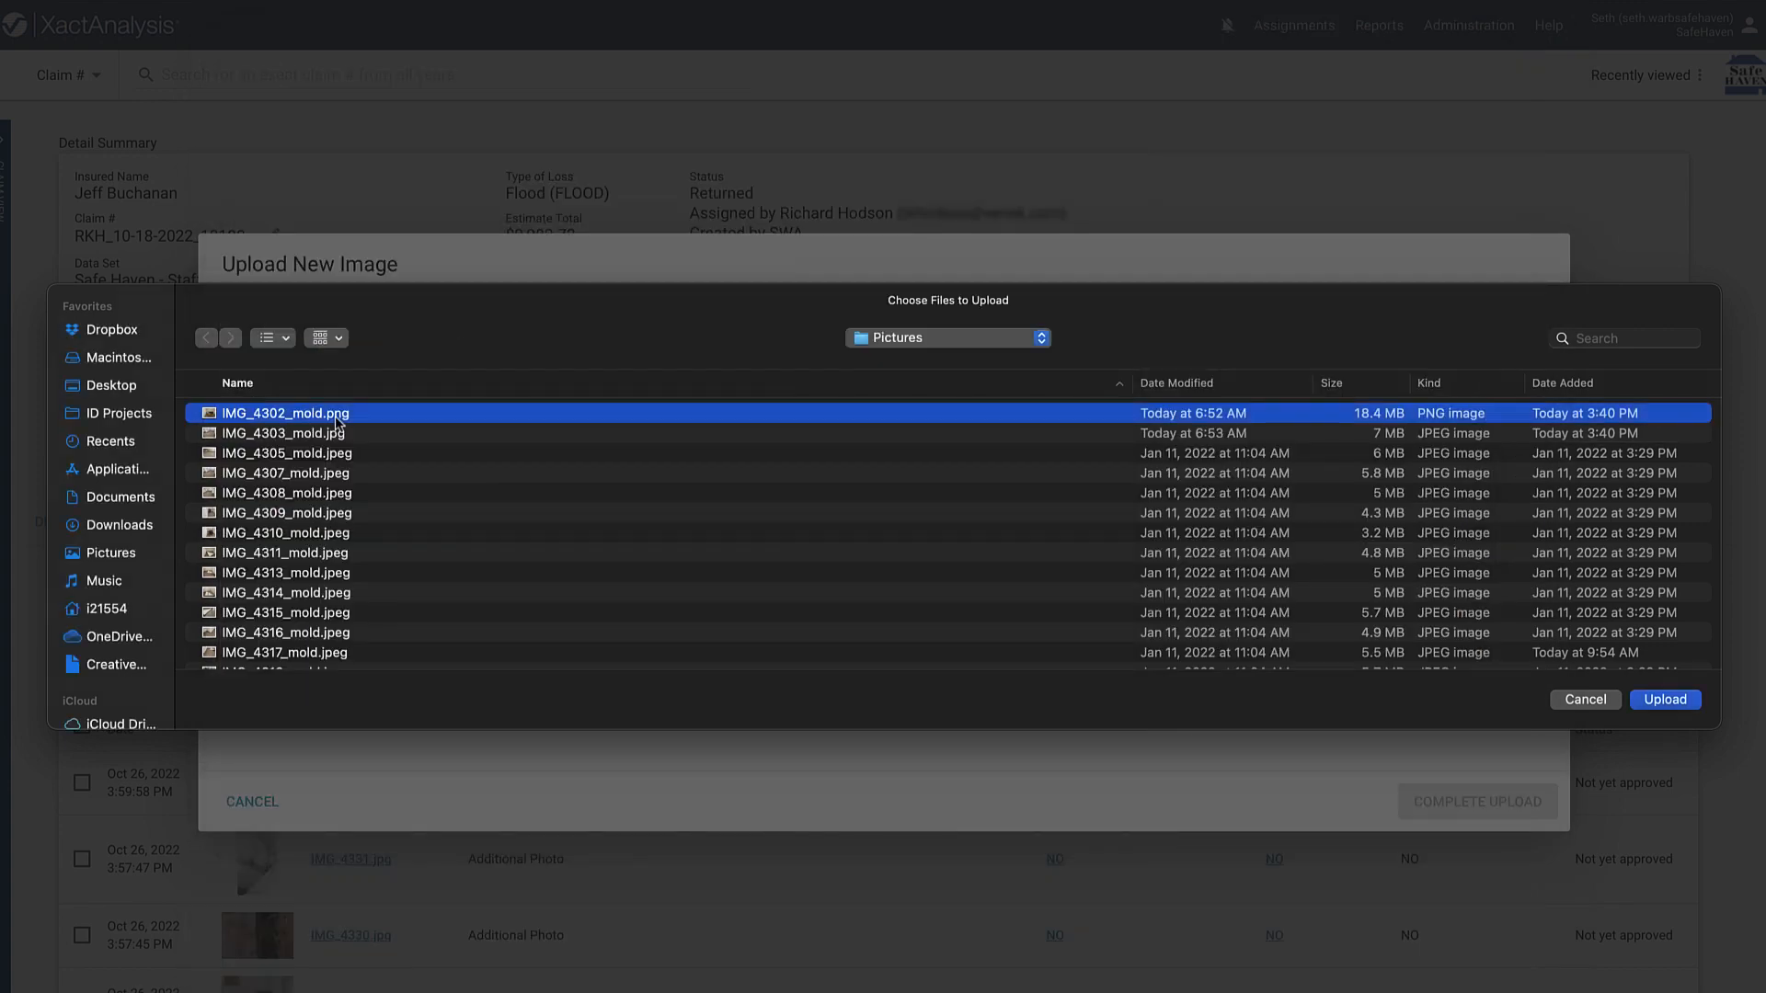
left_click(287, 593)
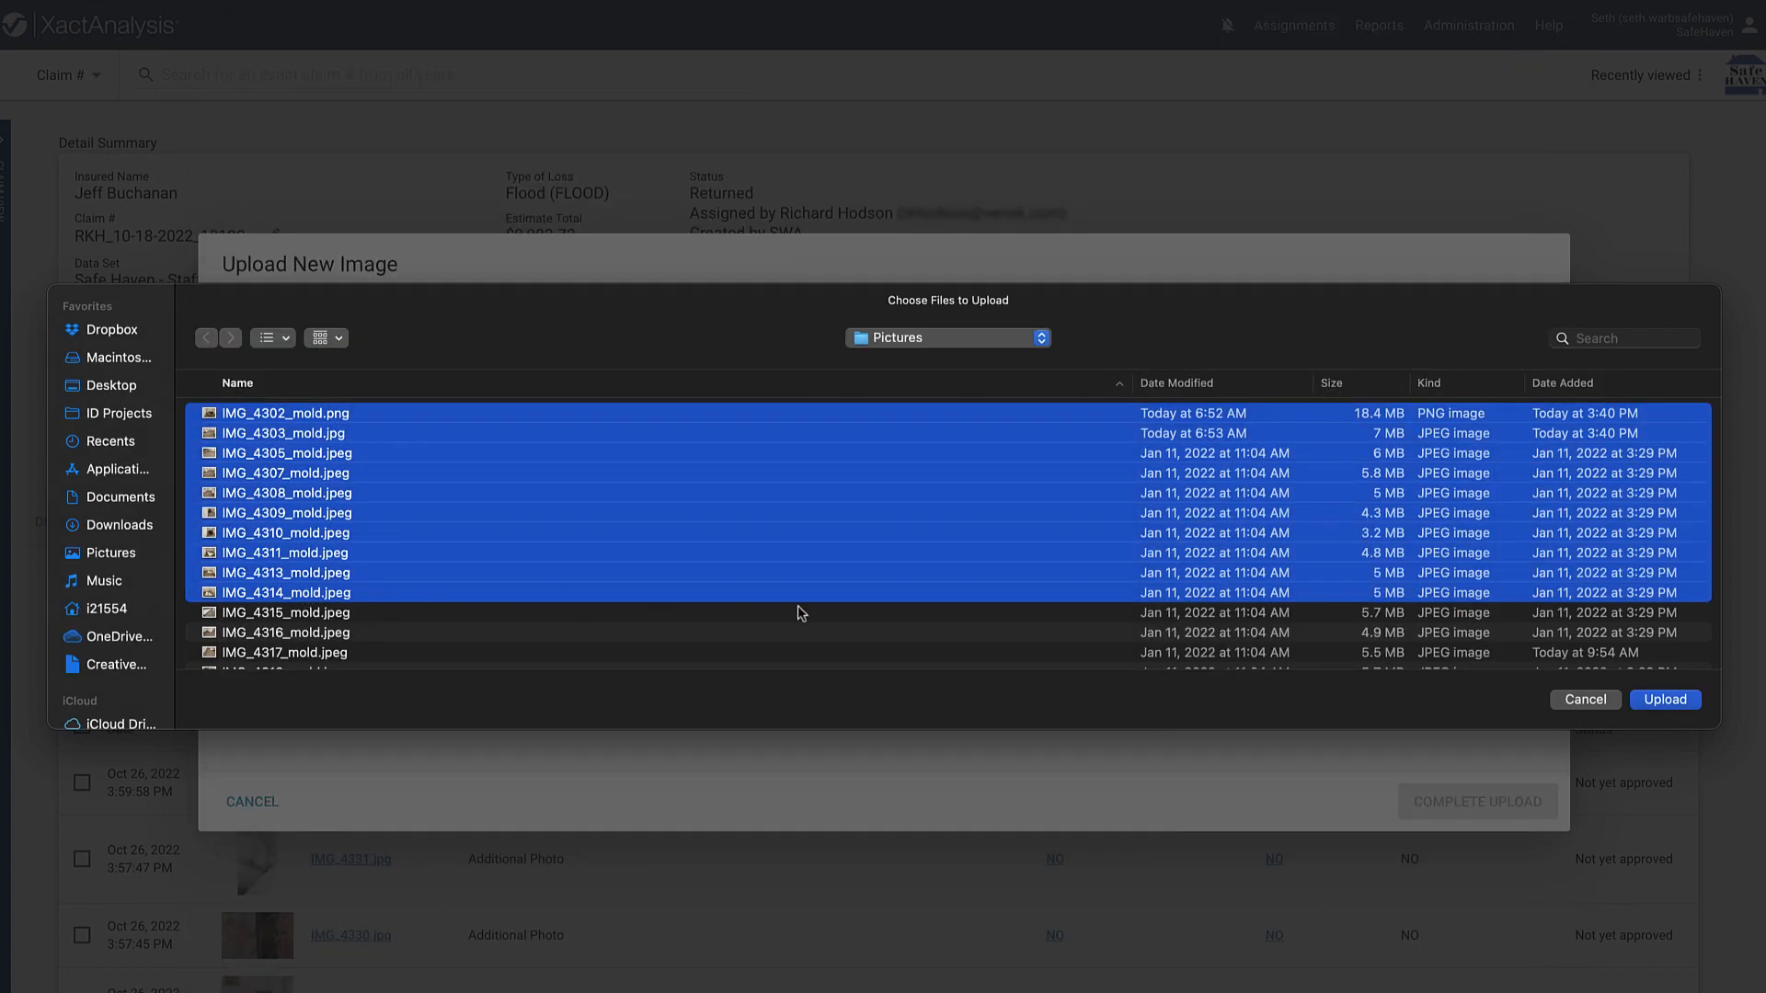
left_click(1665, 699)
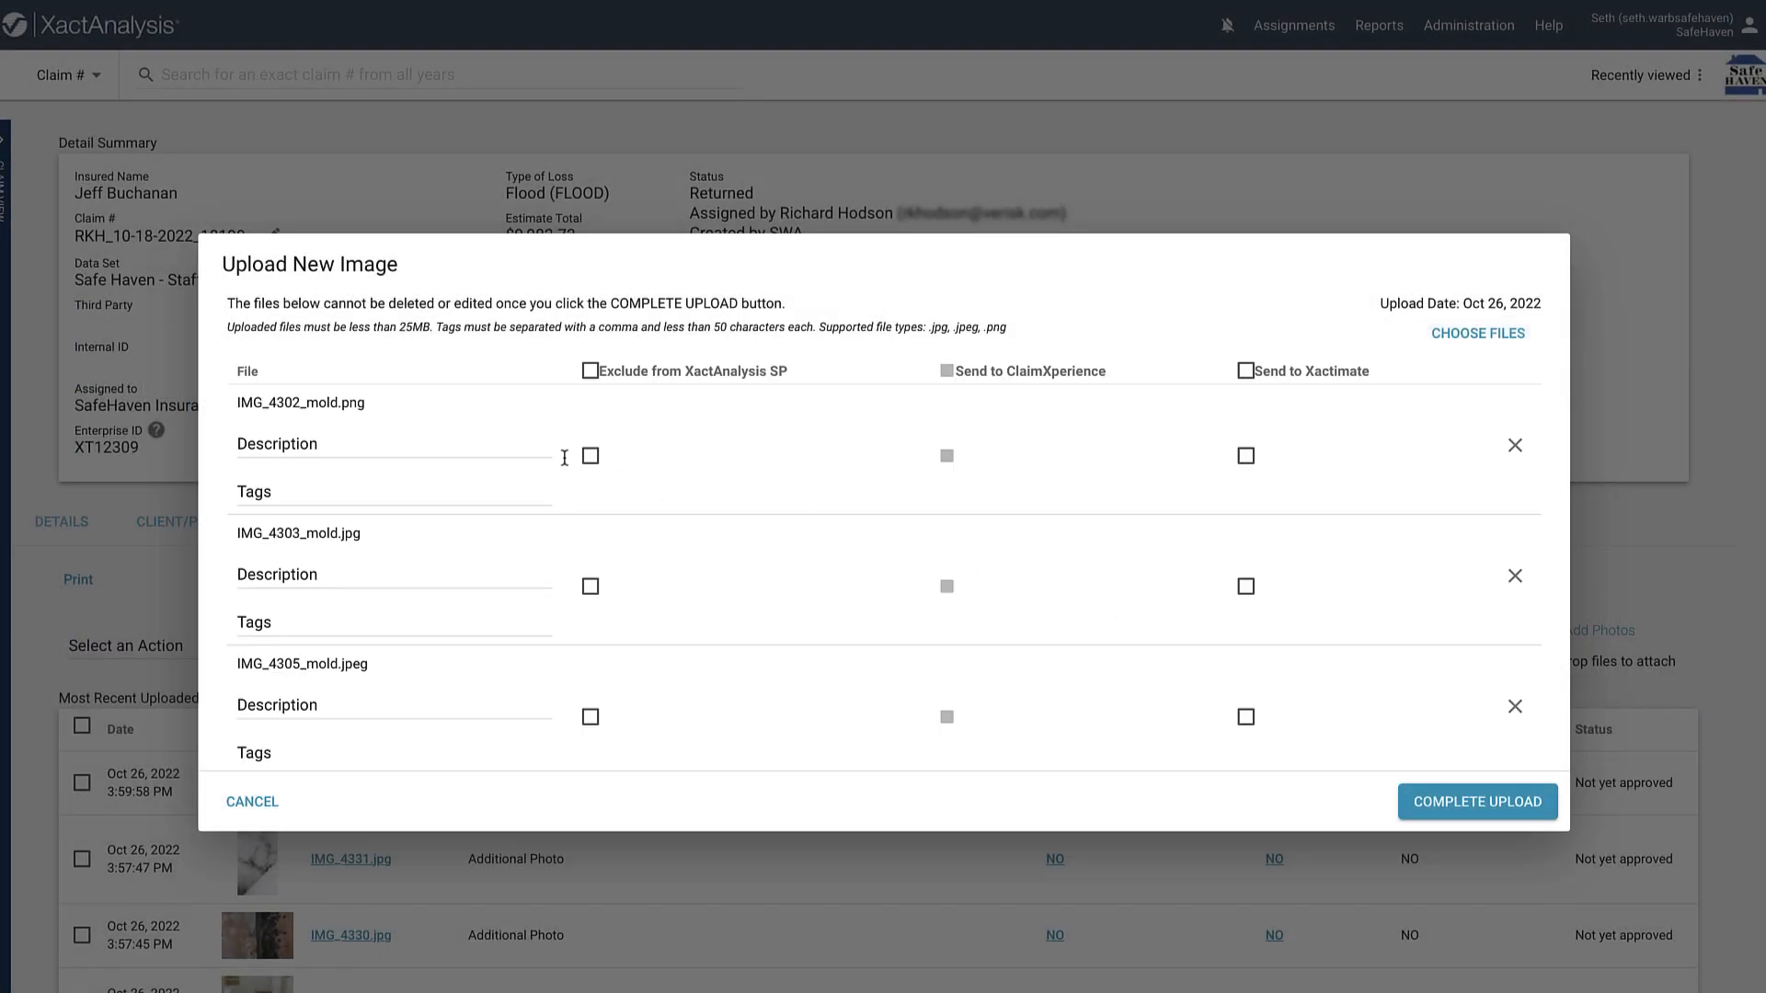
- Describe IMG_4302_mold.png as 'Mold under carpet and on carpet pad.' and complete the upload
type("Mold")
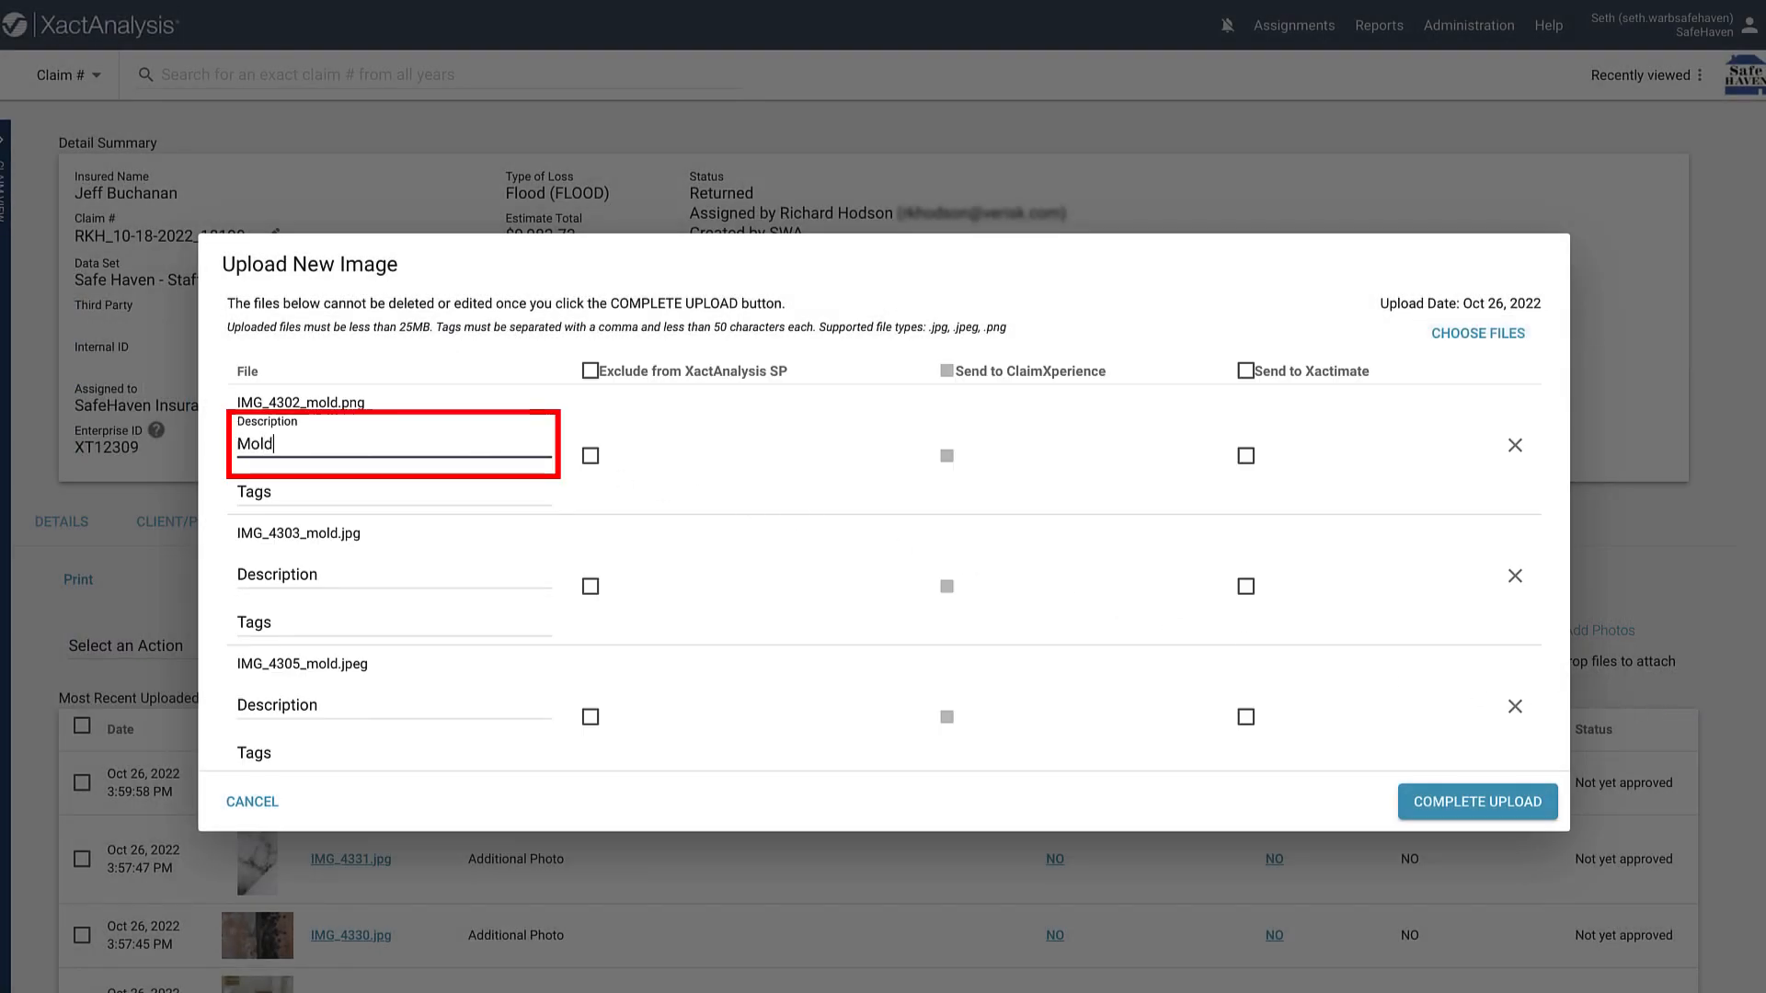
type("under carpet and on carpet pad.")
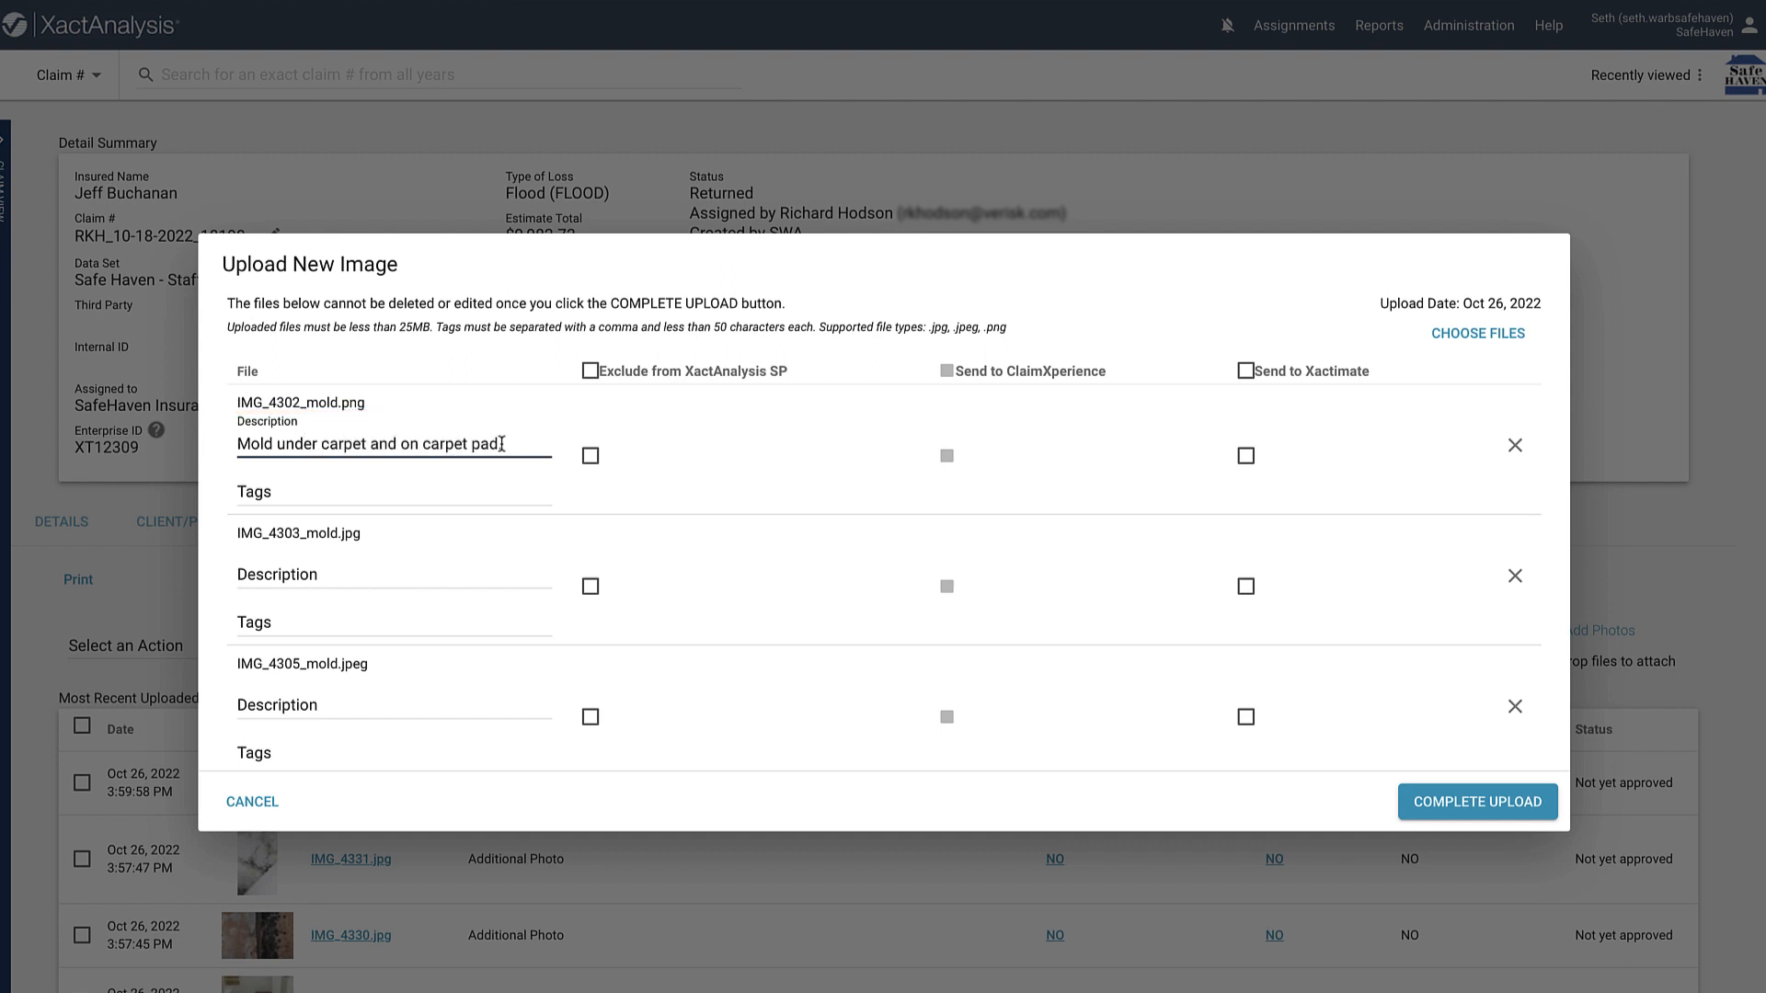
type(".")
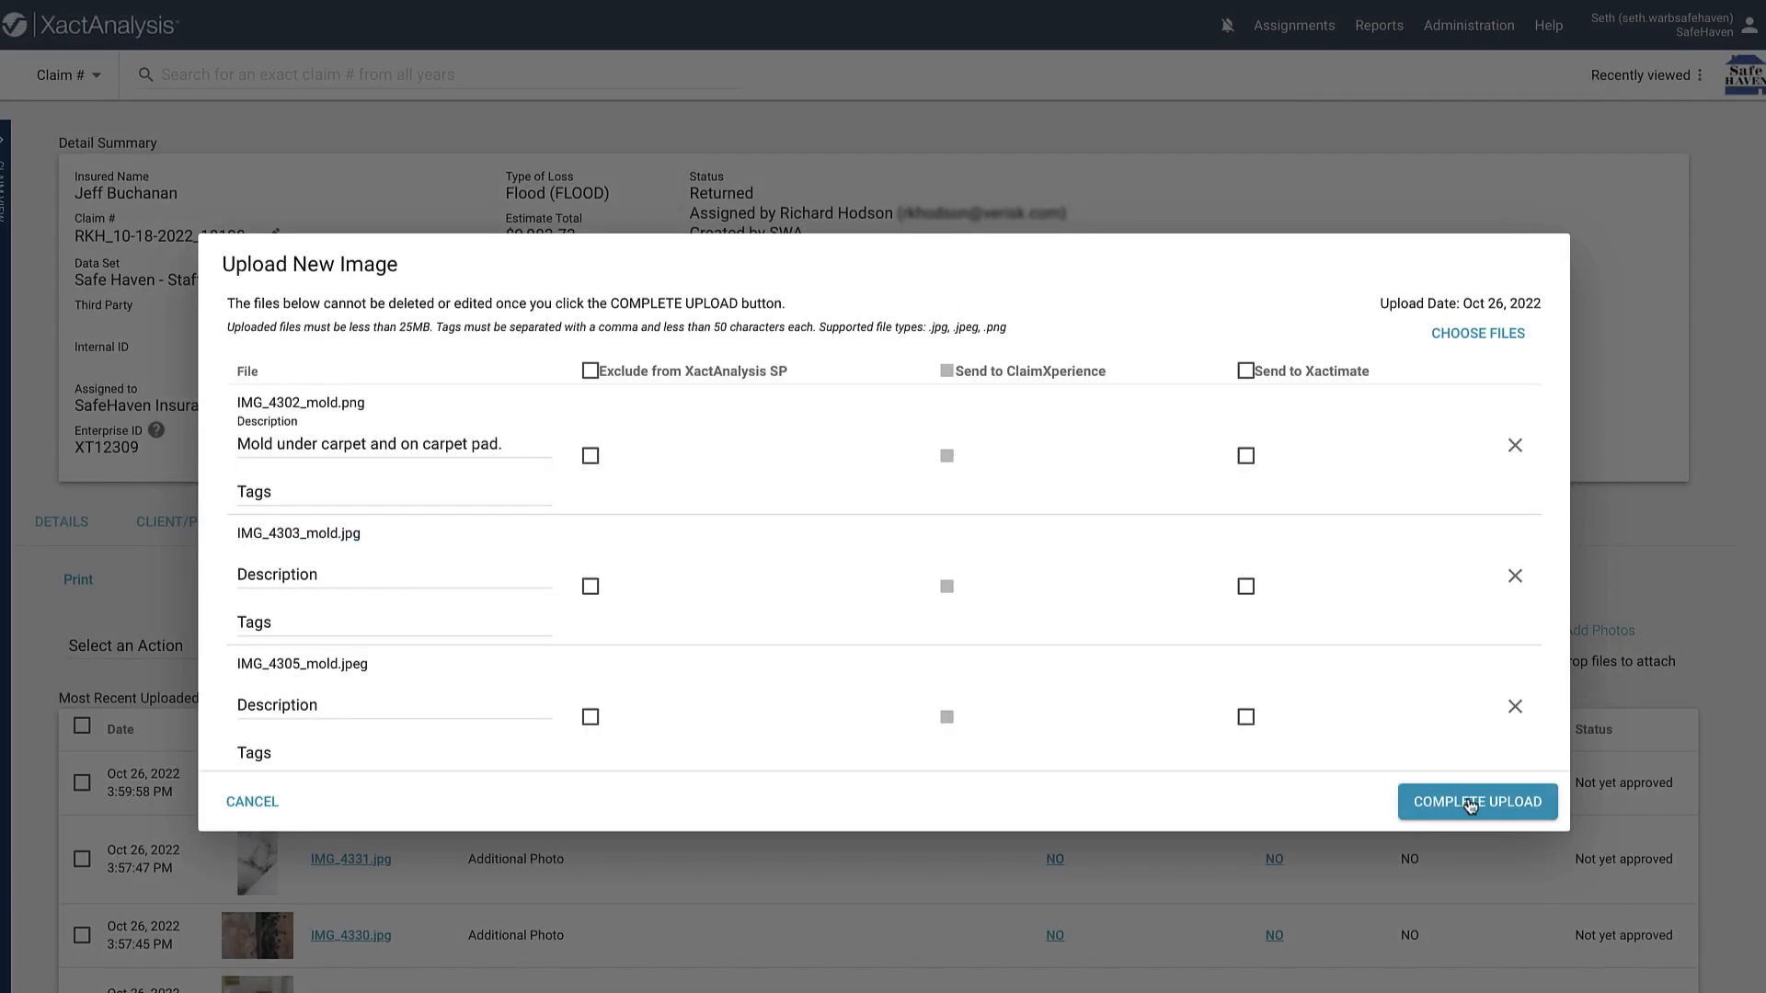
left_click(1477, 802)
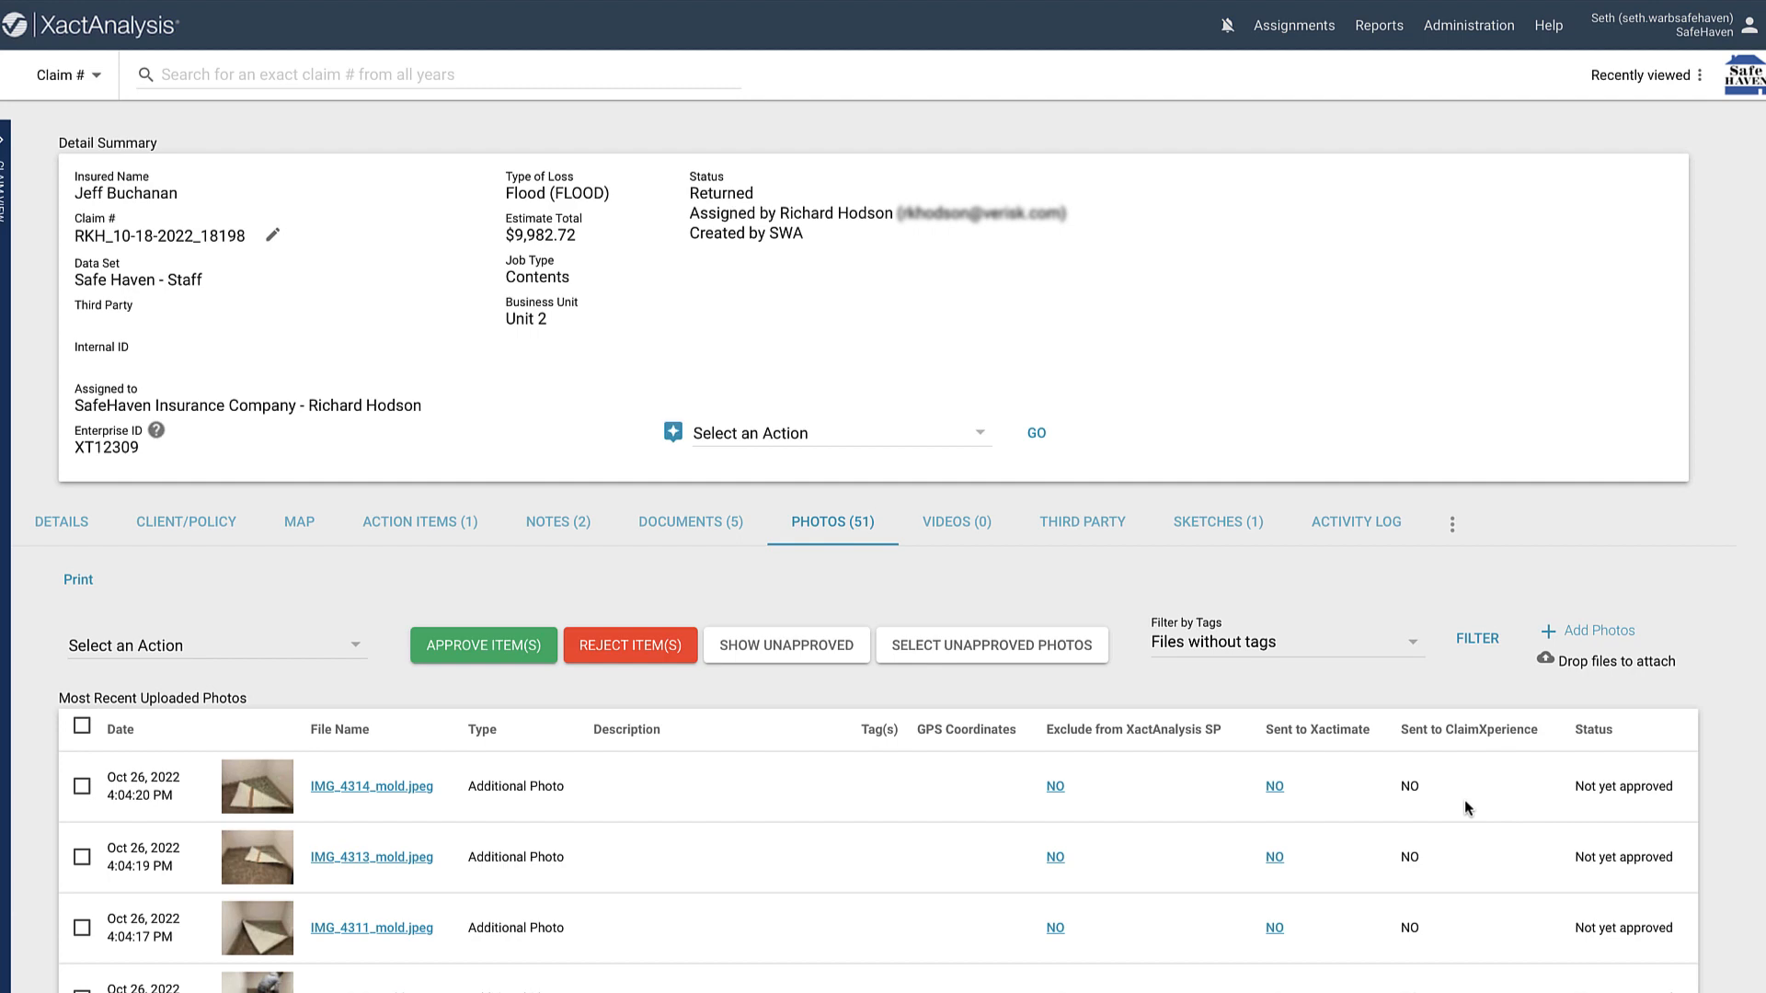